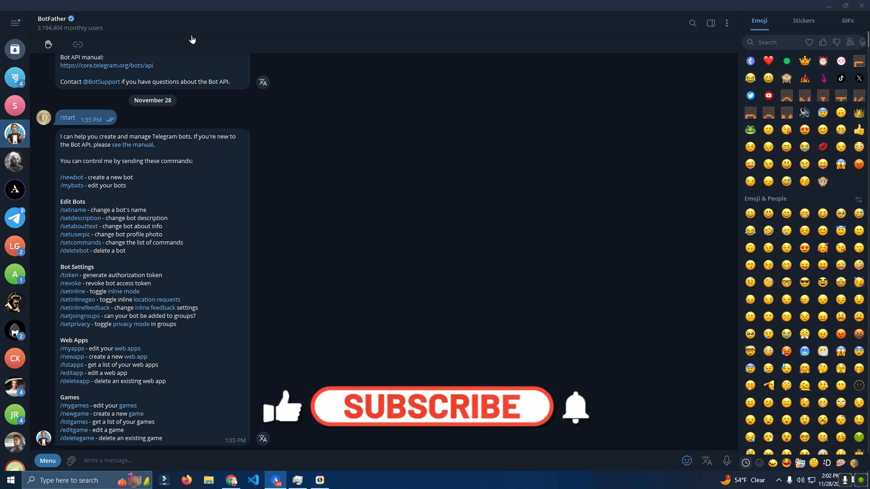
Step: Play a Survival Game round as player 226 until Game Over in round 1
click(432, 406)
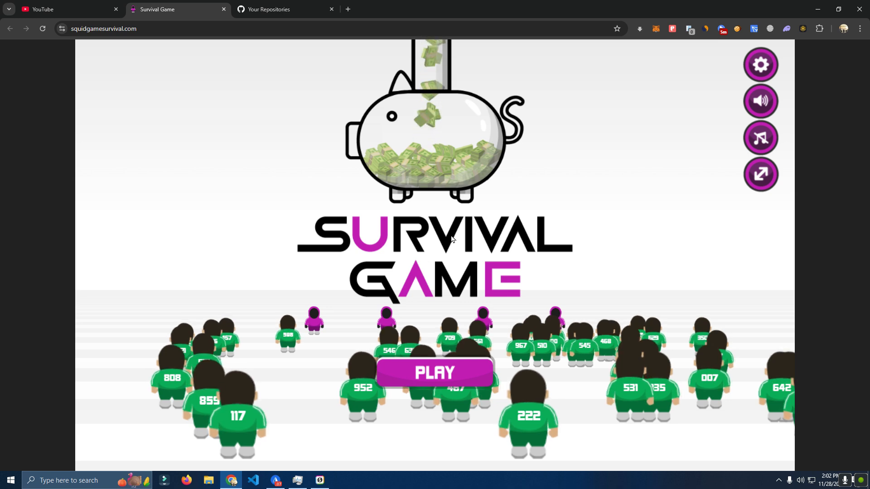
mouse_move(299, 259)
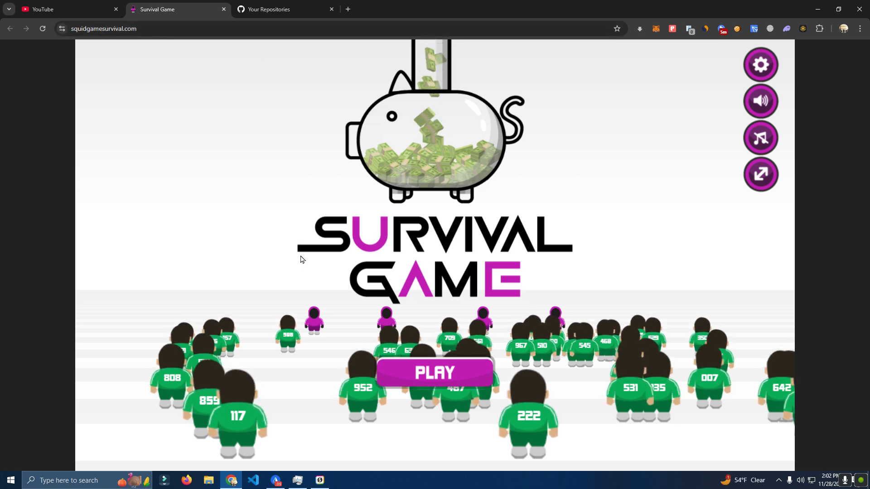
mouse_move(454, 273)
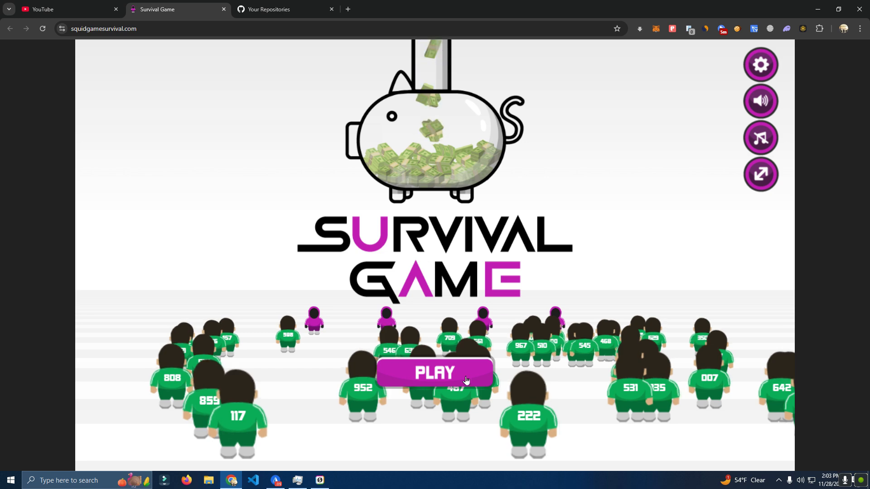
click(435, 373)
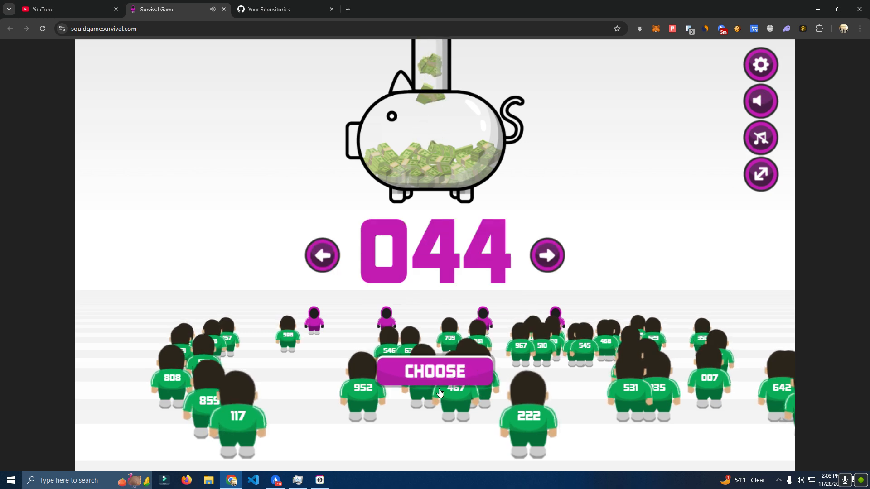
click(434, 372)
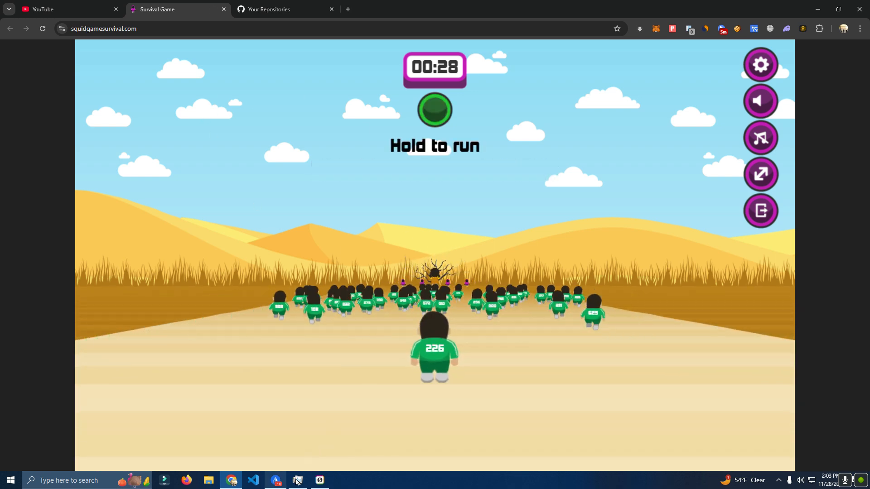
click(297, 484)
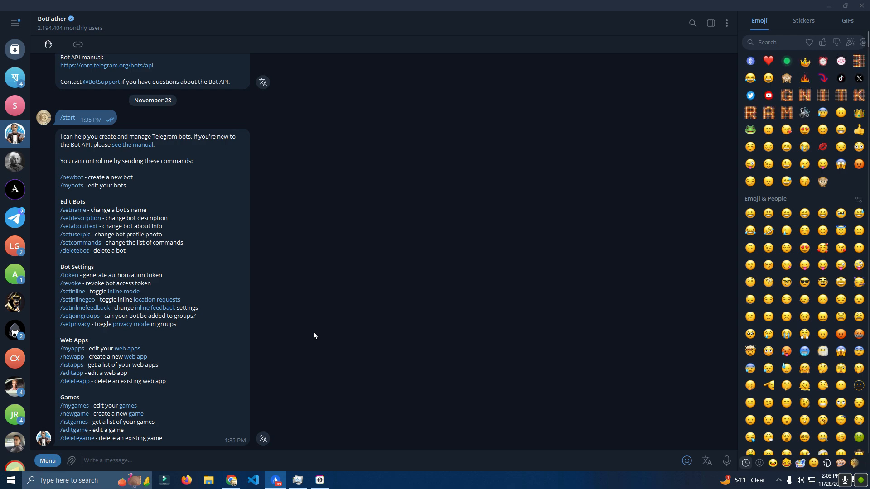
click(231, 480)
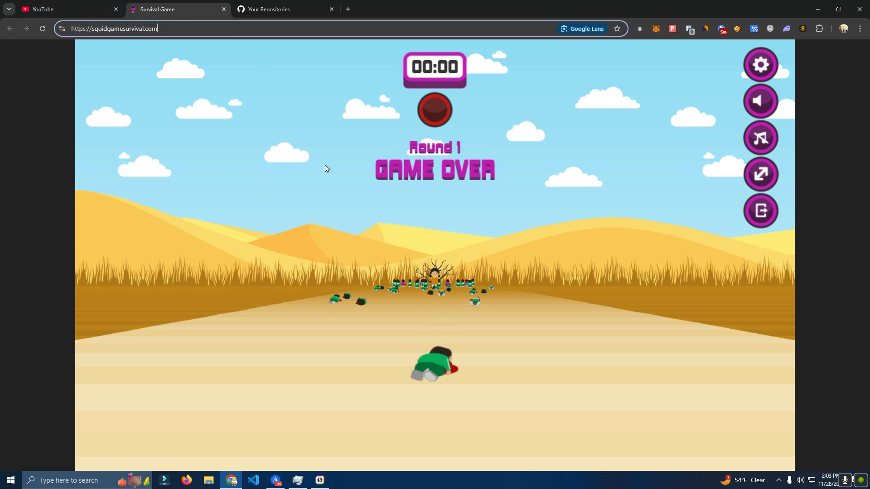
Step: Scroll through all 57 GitHub repositories and return to squidgame at the top
click(283, 9)
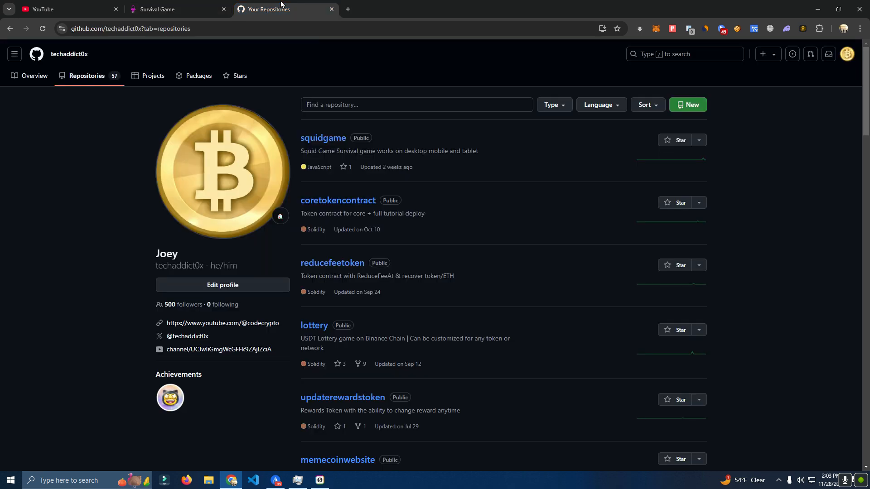
scroll(down, 3)
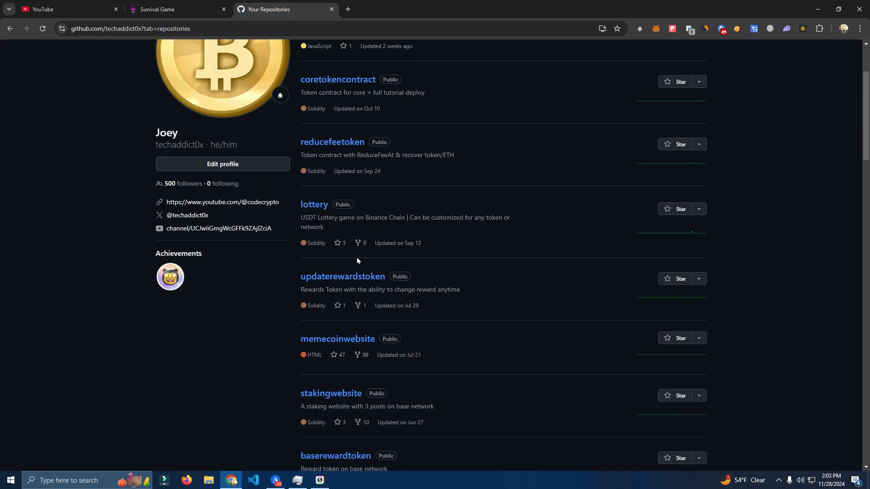
scroll(down, 3)
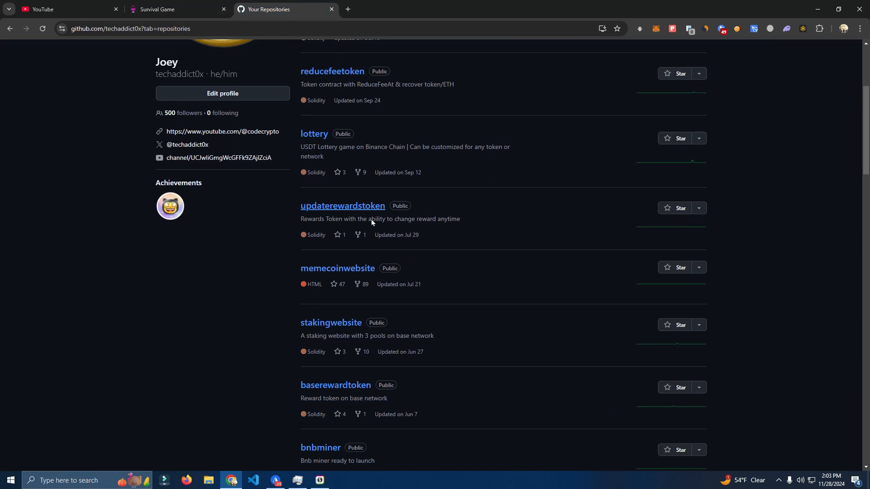
scroll(down, 3)
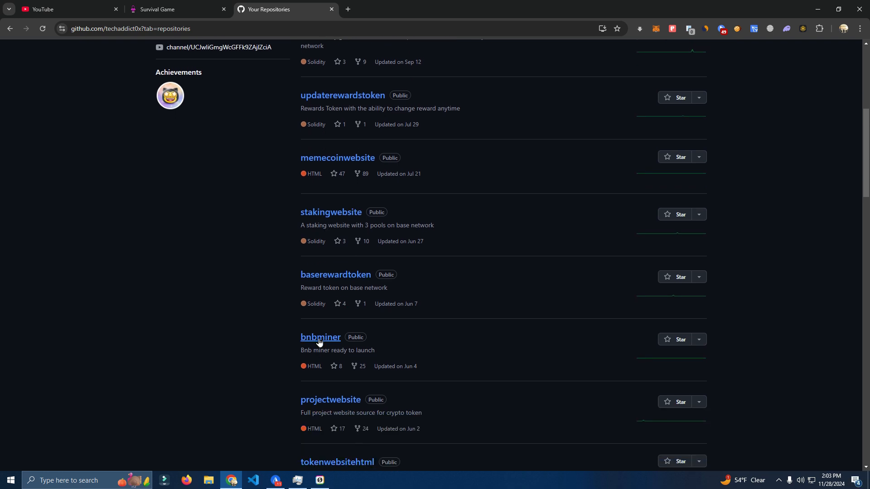
scroll(up, 3)
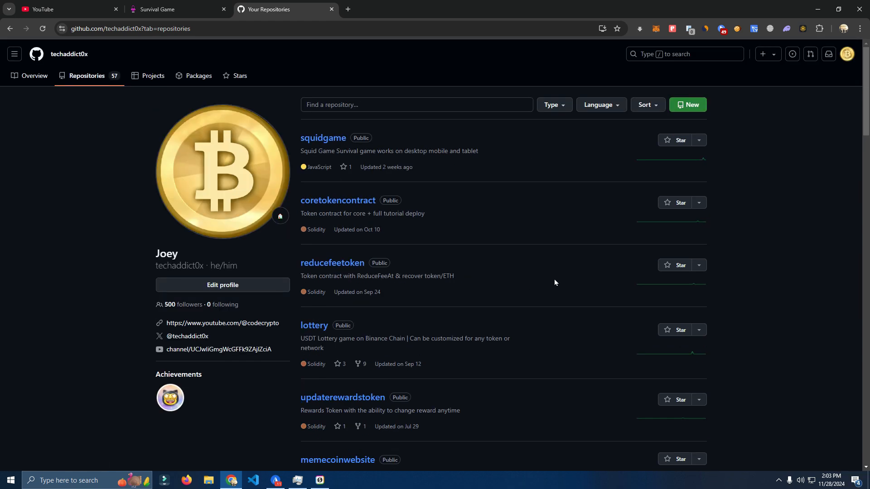
mouse_move(427, 222)
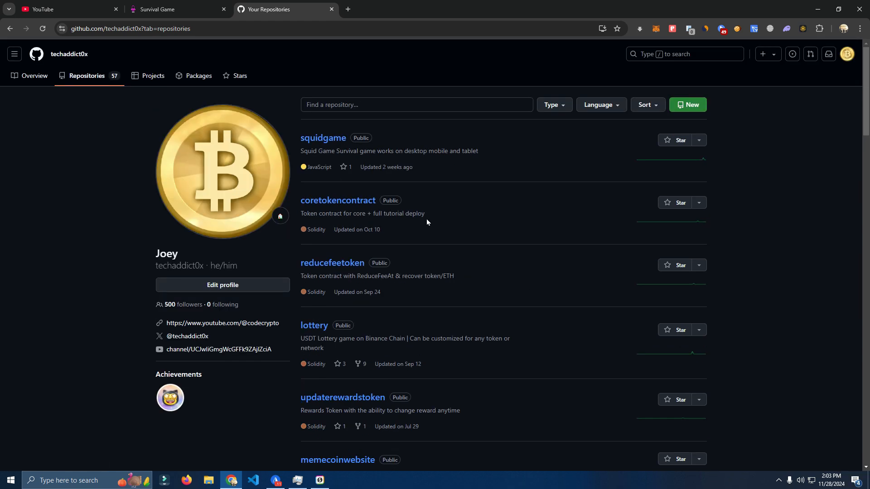
mouse_move(435, 275)
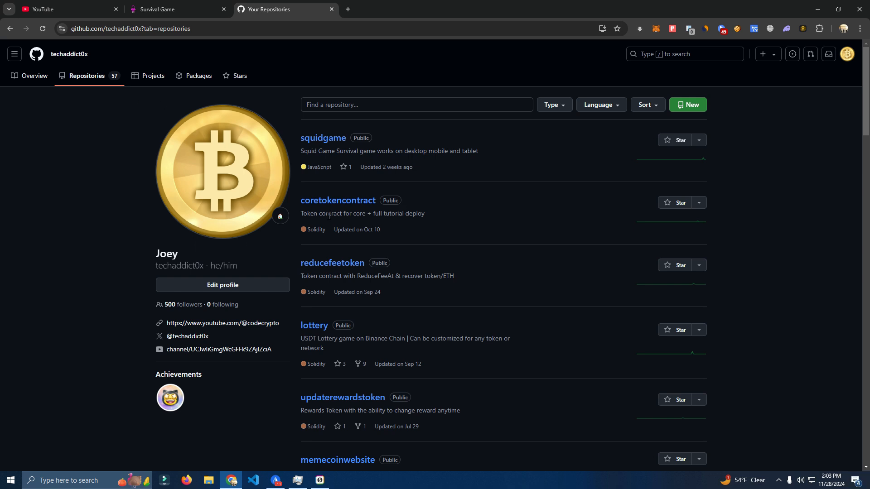
mouse_move(262, 469)
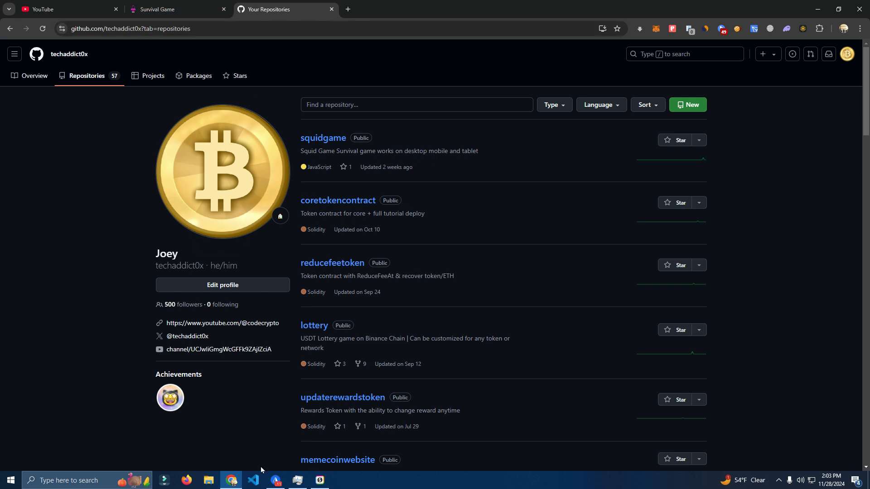
Step: View the Survival Game Over screen, then go to the squidgameunleashedbot chat
click(174, 9)
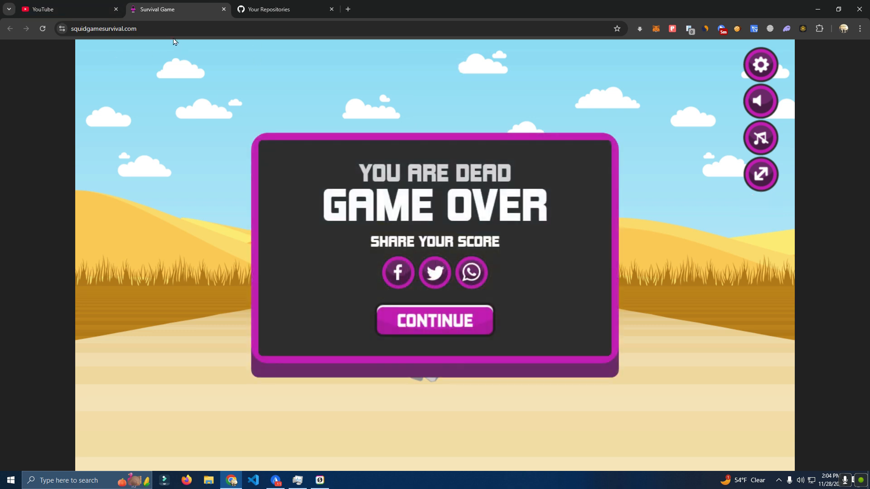
mouse_move(433, 171)
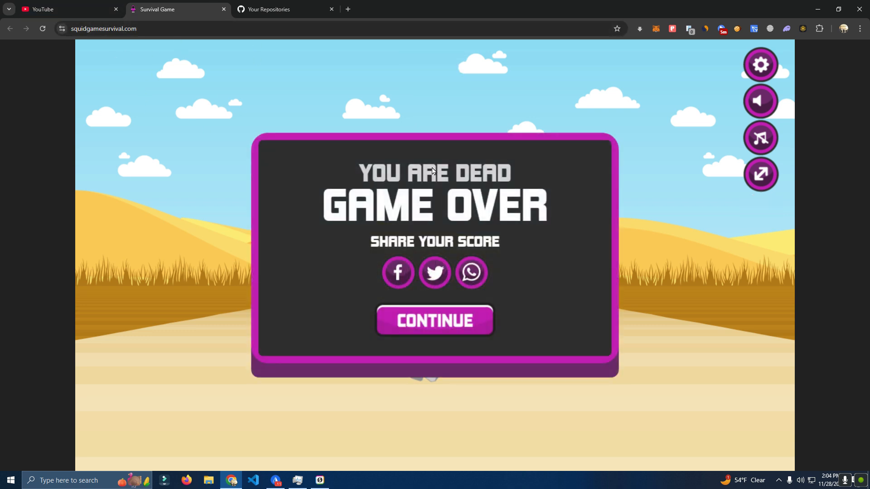
mouse_move(168, 59)
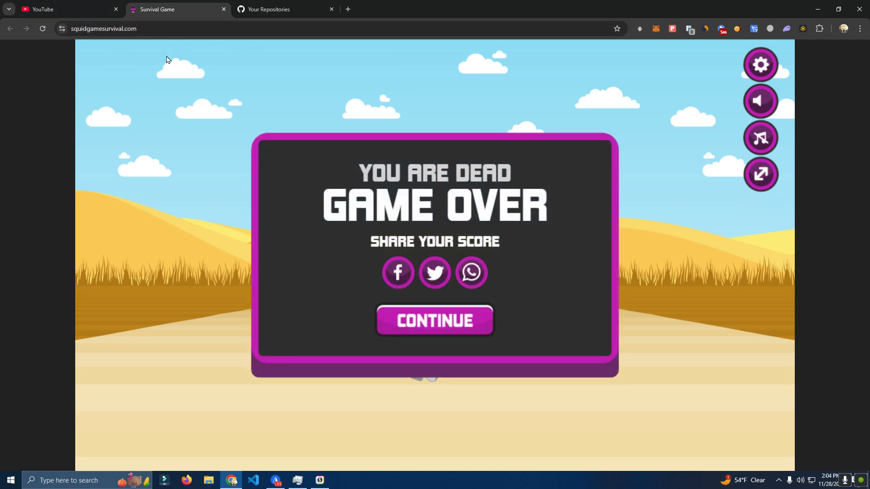
click(275, 484)
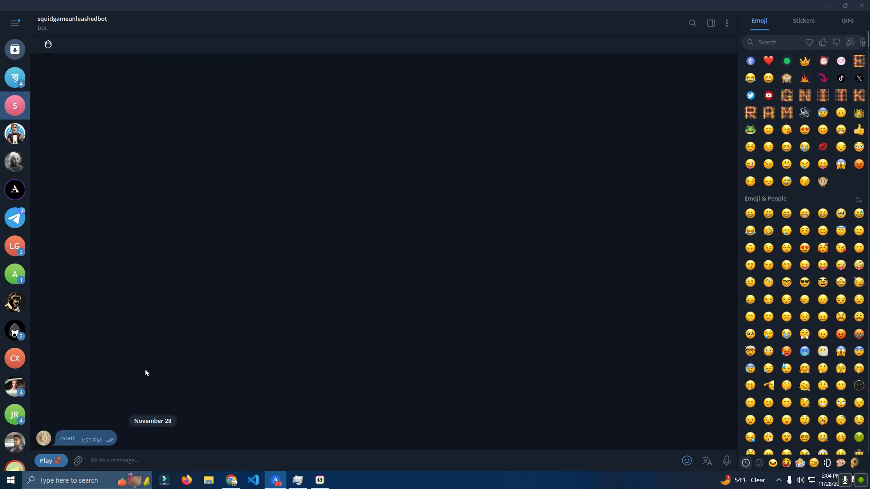
Step: Launch squidgameunleashedbot's mini app from Bot Info, play a round to Game Over, and close it
click(72, 18)
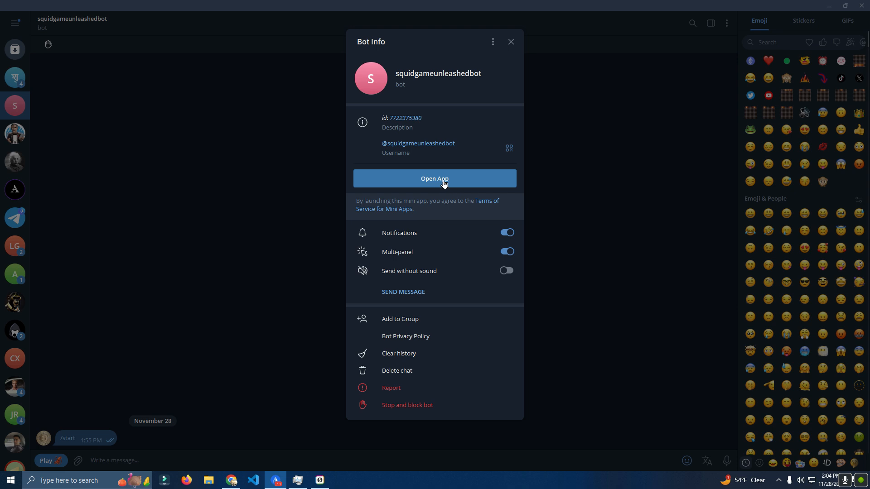
click(435, 178)
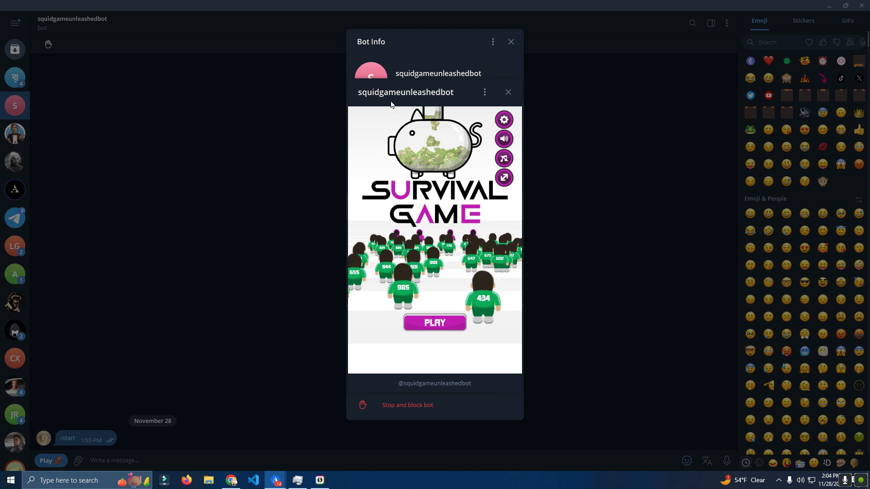
click(435, 322)
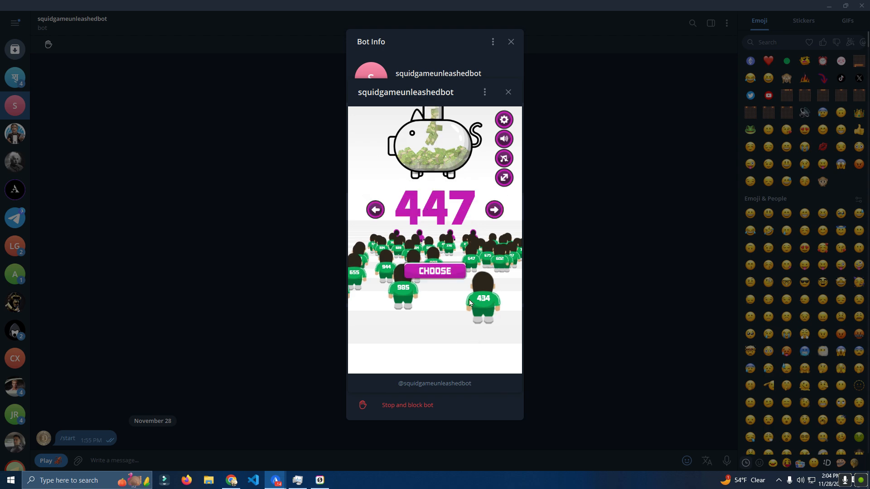
click(434, 271)
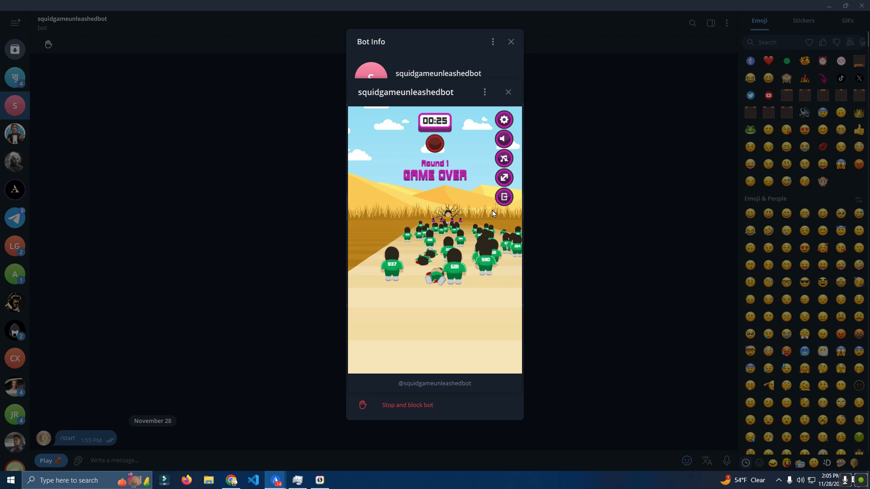
click(507, 91)
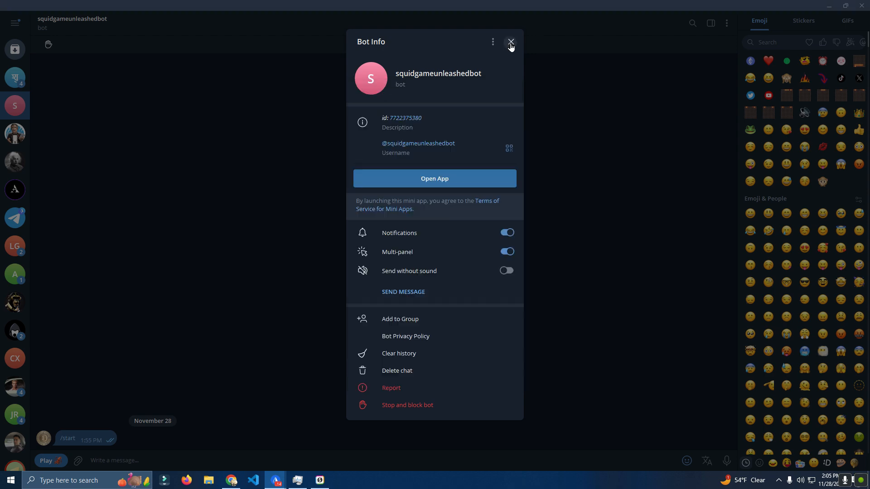
Step: Launch the bot's Play menu web app, allowing it on the permission prompt
click(510, 42)
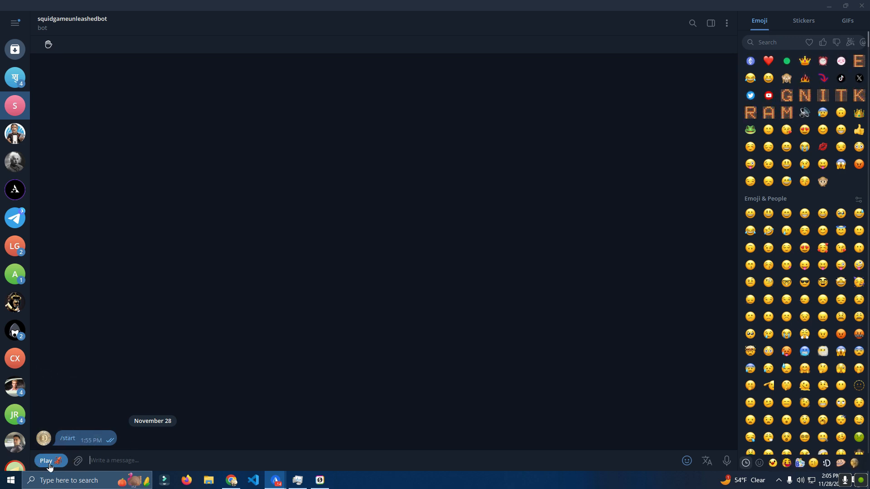
click(46, 460)
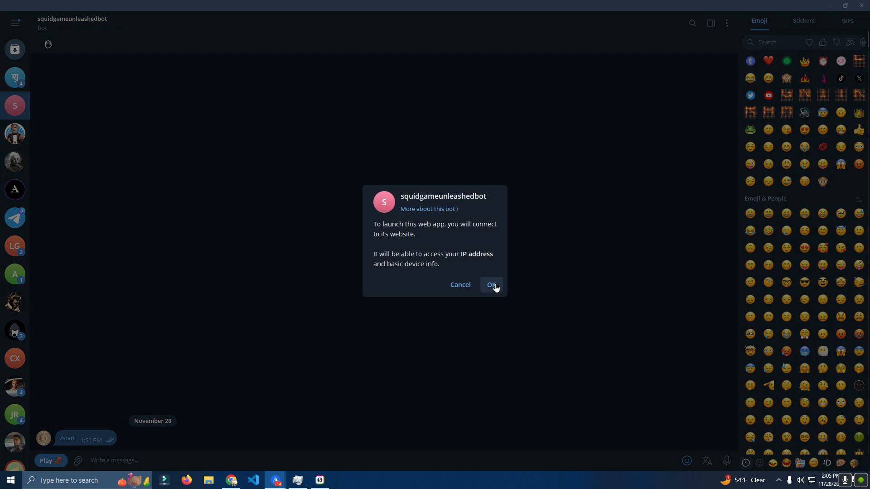
click(491, 285)
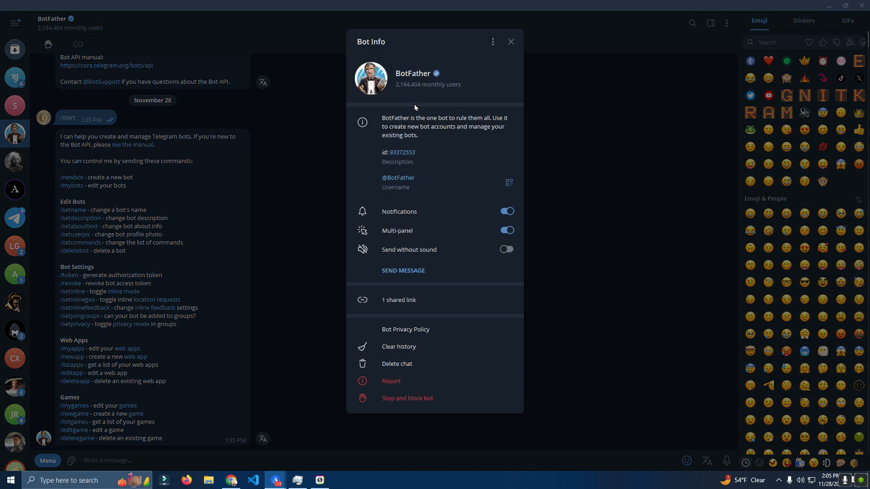
mouse_move(514, 54)
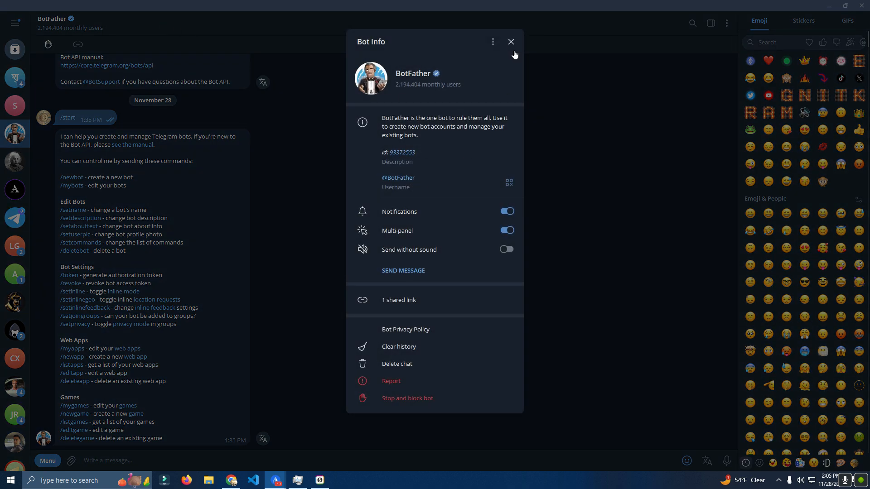
Step: Send 'game bot' to BotFather as the new bot's name
click(510, 42)
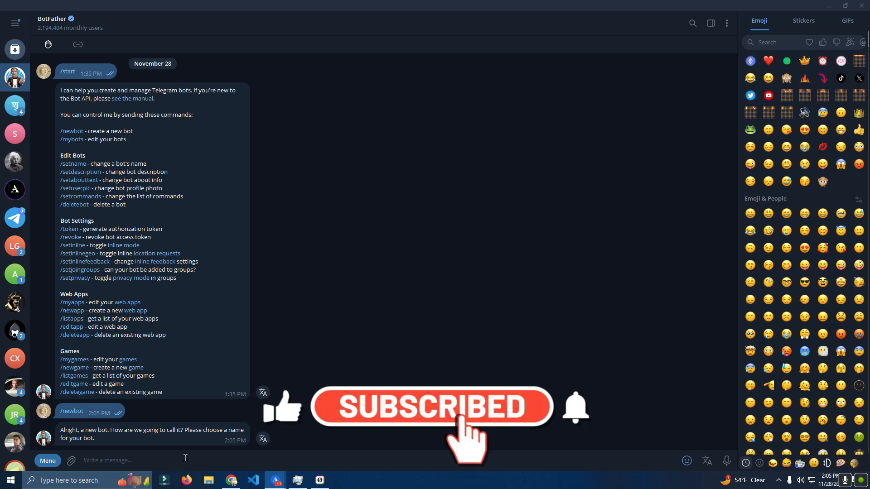
text(ga)
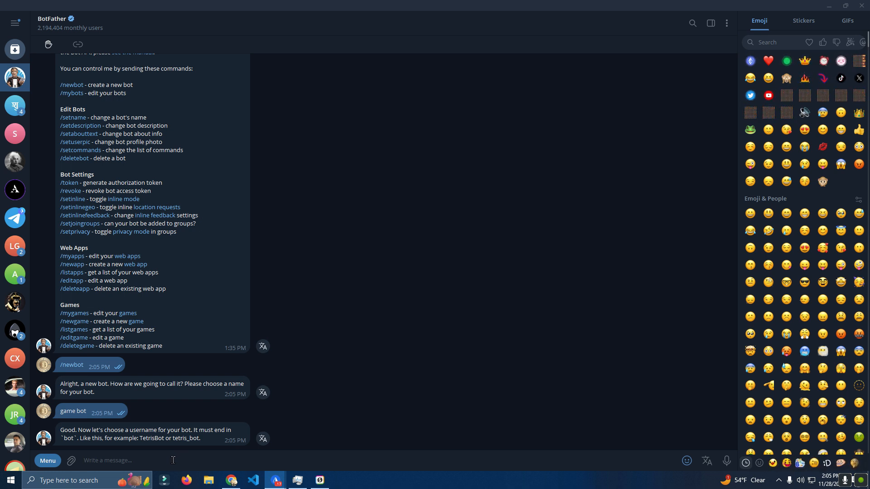
text(gamebott)
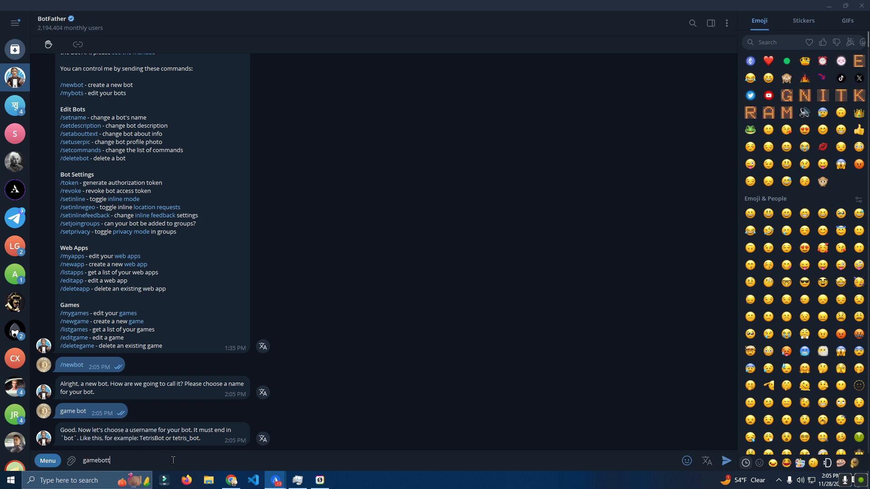
text(est)
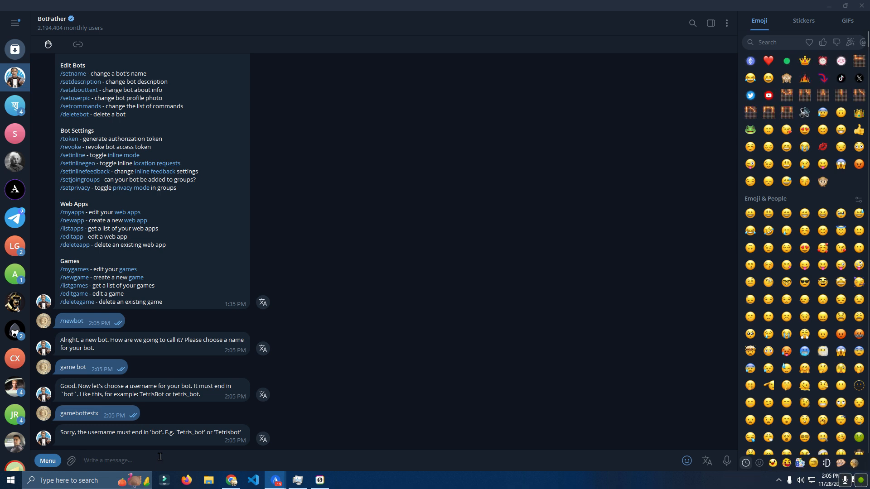
Step: Try usernames such as joeybot and joeytest_bot until joey123testbot is accepted
text(joeybot)
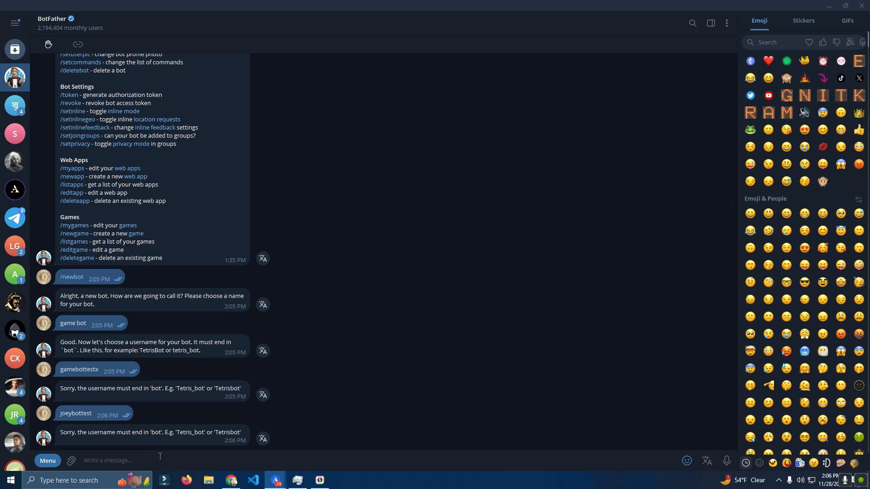
text(joeybot_)
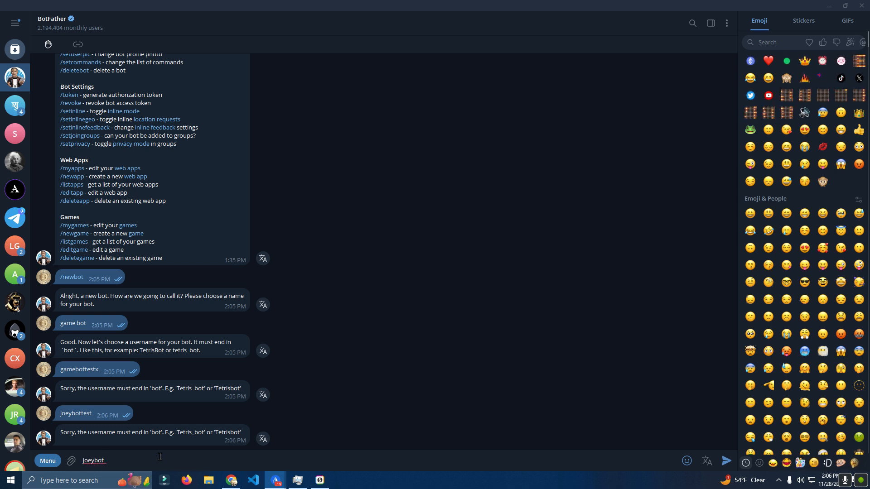
text(b)
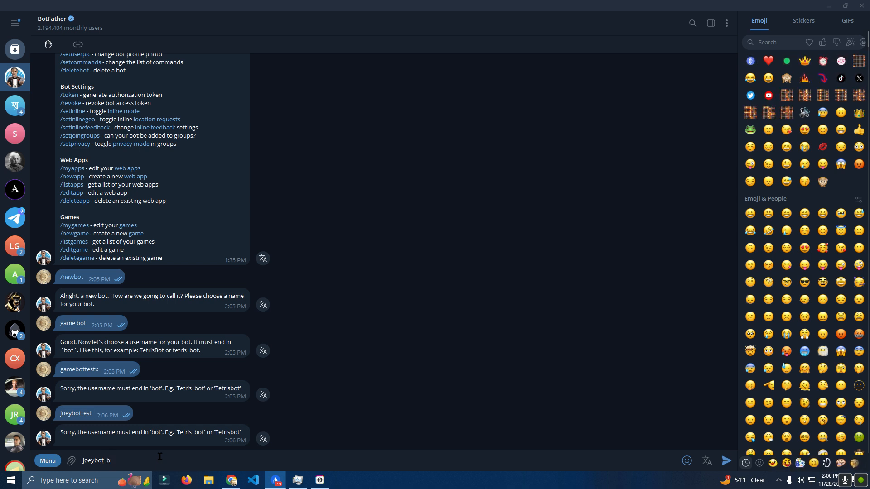
text(ot)
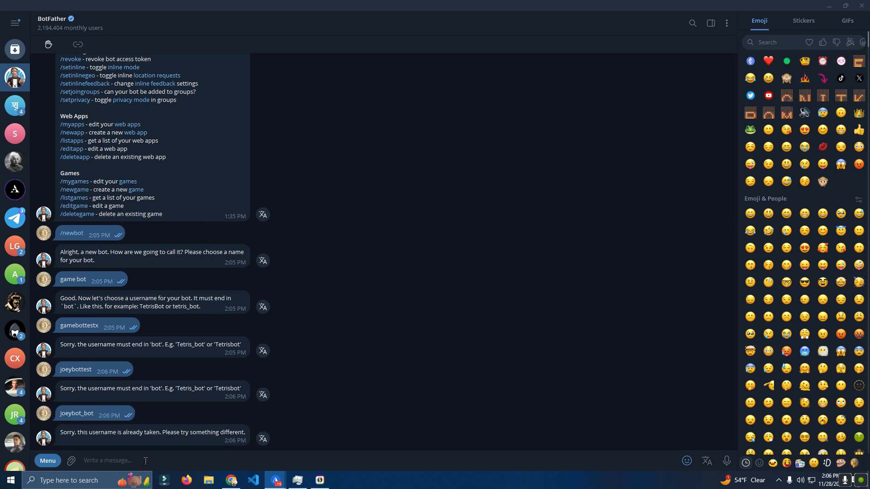
double_click(76, 413)
text(joe_bot)
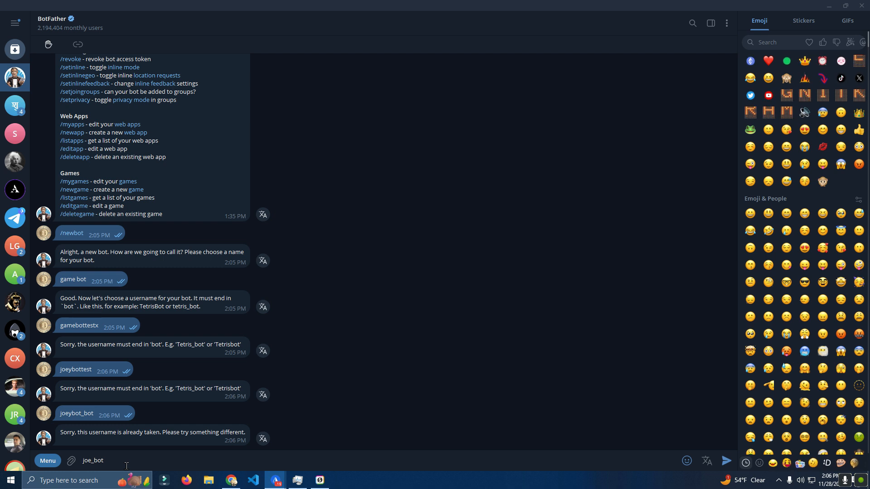
text(joeytest_bot)
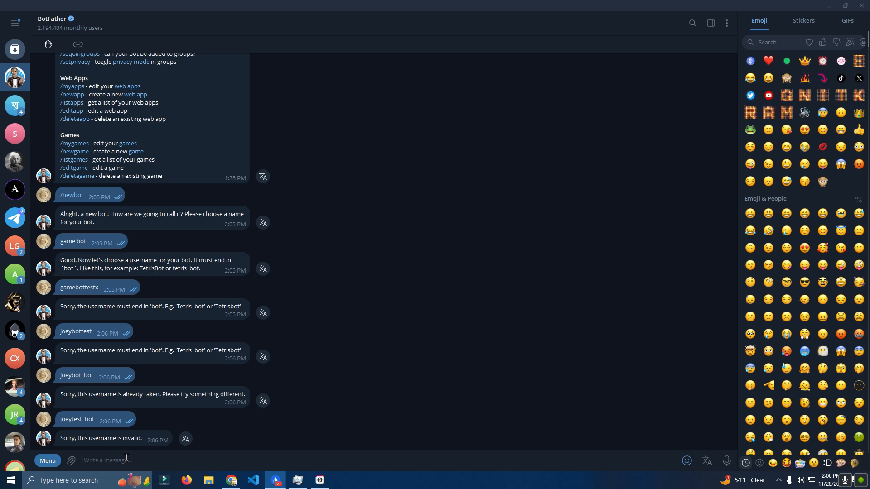
text(joey)
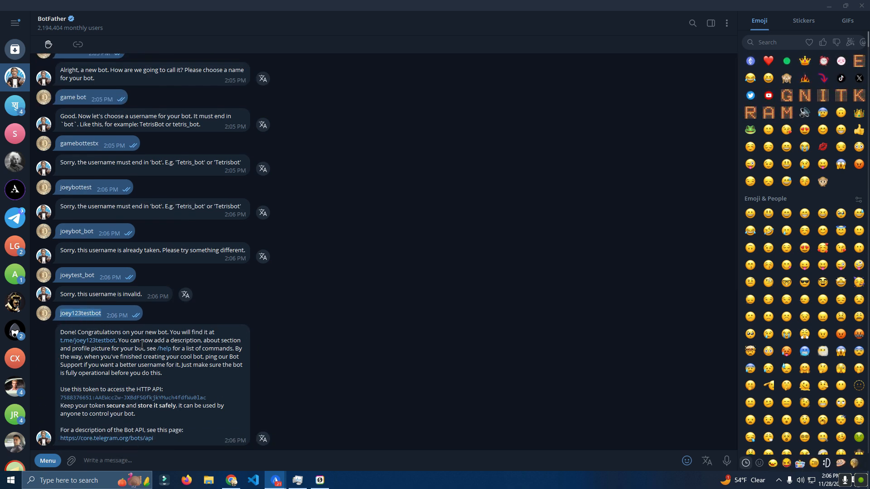
mouse_move(196, 232)
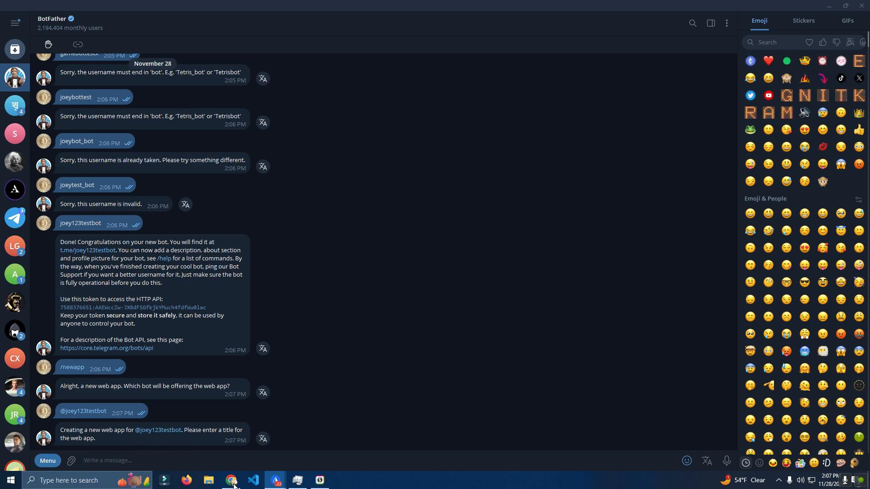
click(231, 481)
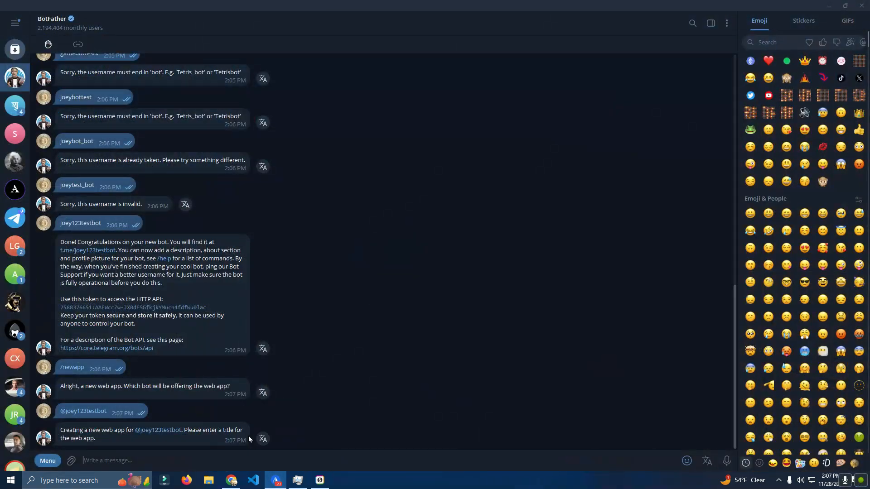
text(https://squidgamesurvival.com/)
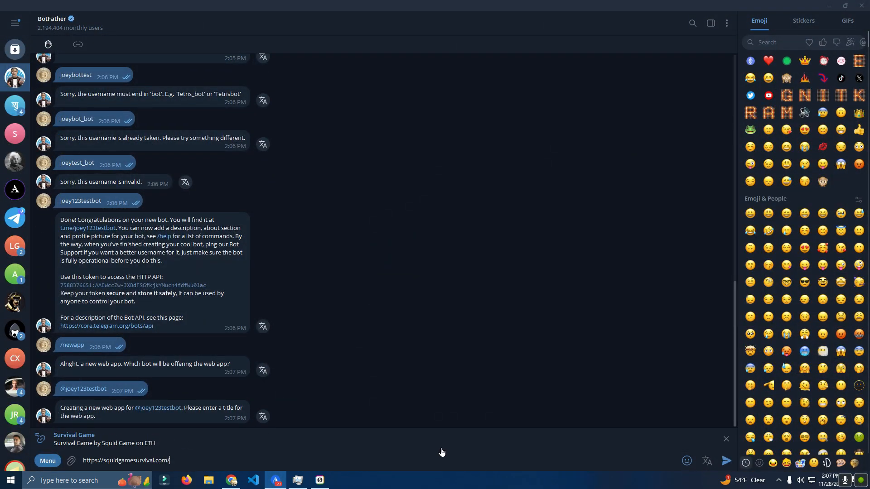
click(724, 439)
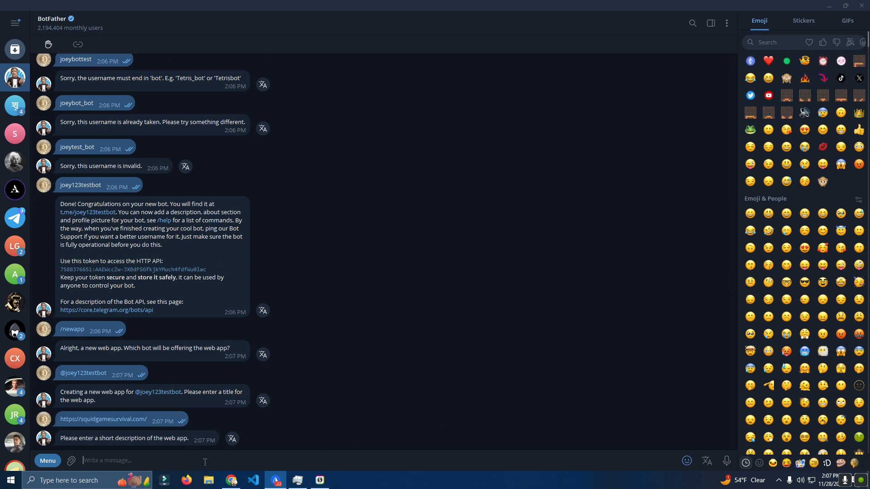
text(this is)
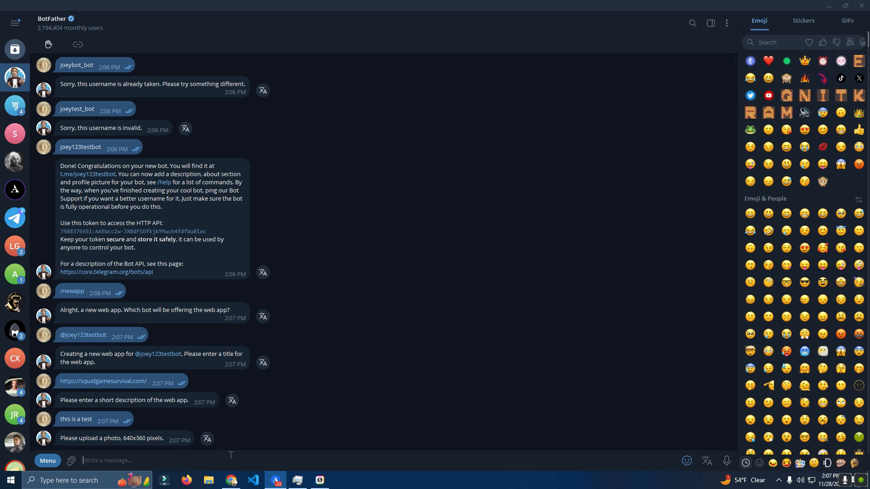
Step: Send the Squid Game logo image as the web app's photo
click(71, 460)
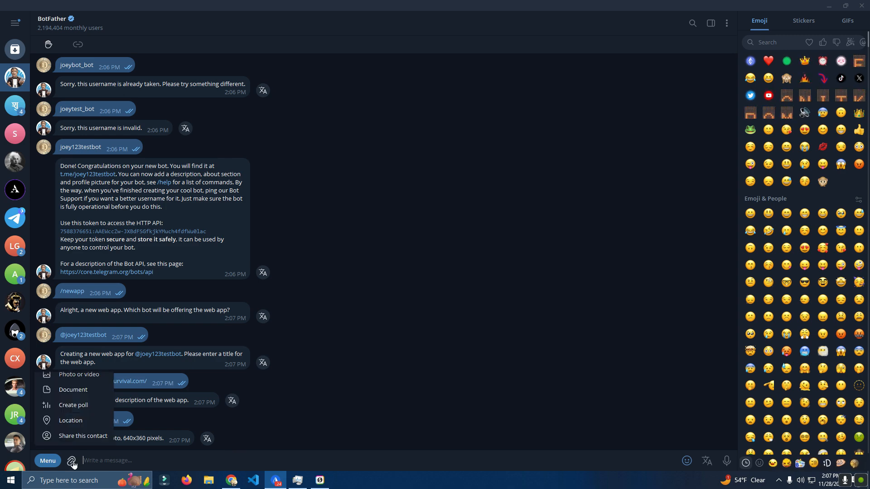
click(79, 374)
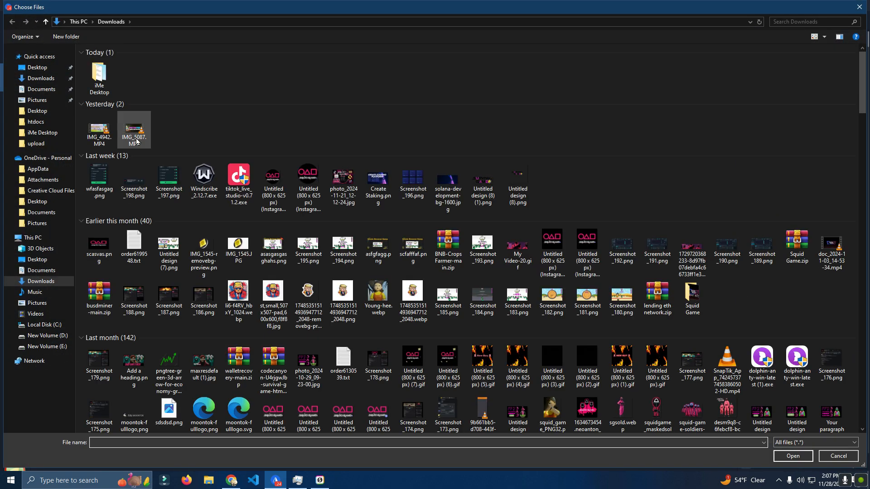
double_click(133, 126)
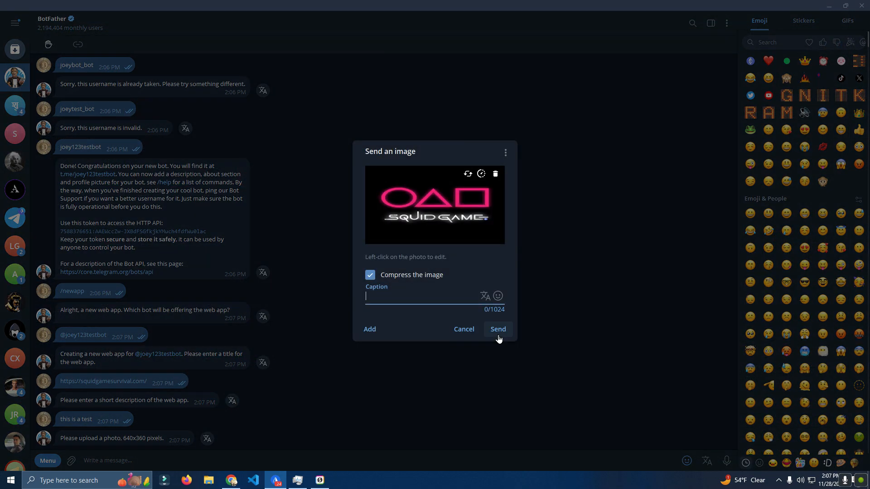
click(497, 329)
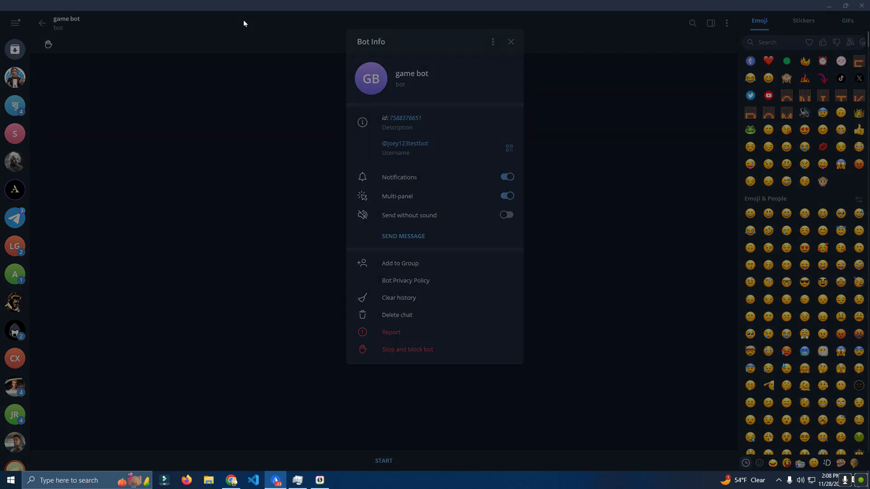
click(511, 42)
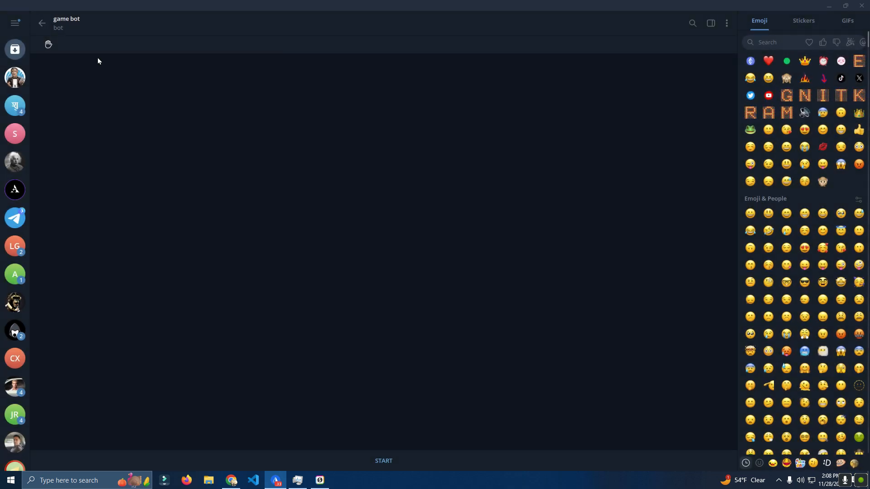
click(67, 22)
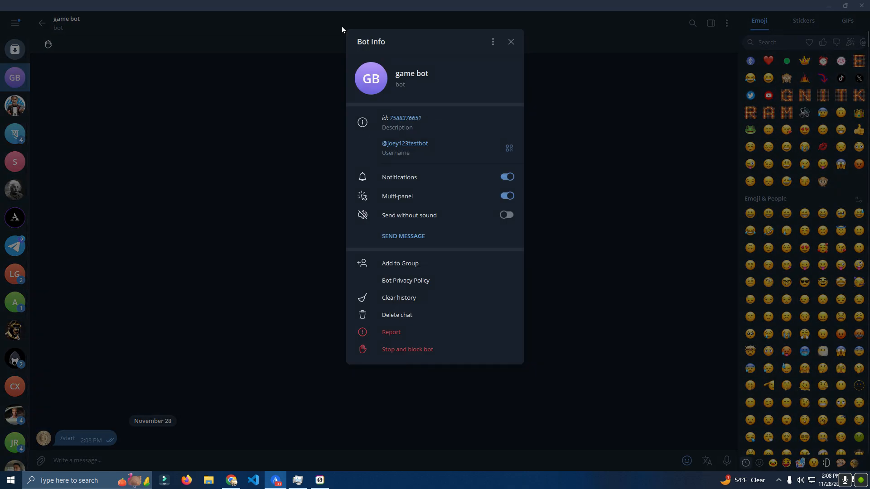
click(509, 41)
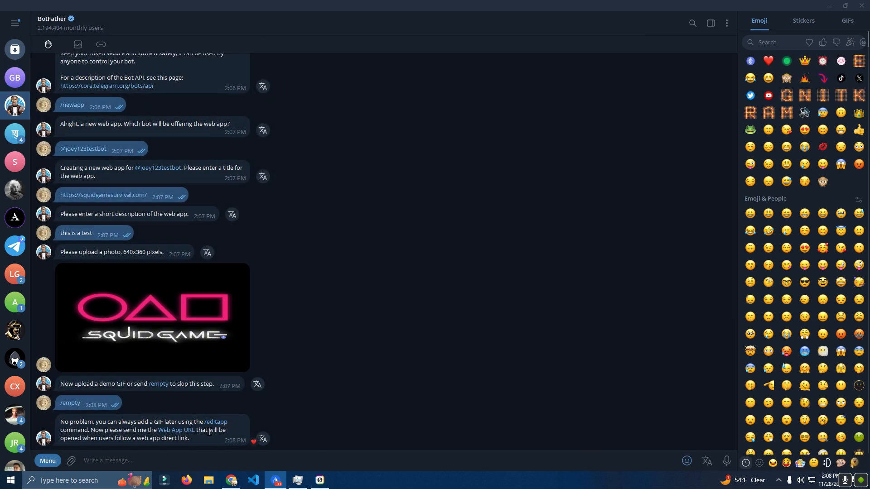
text(https://squidgamesurvival.com/)
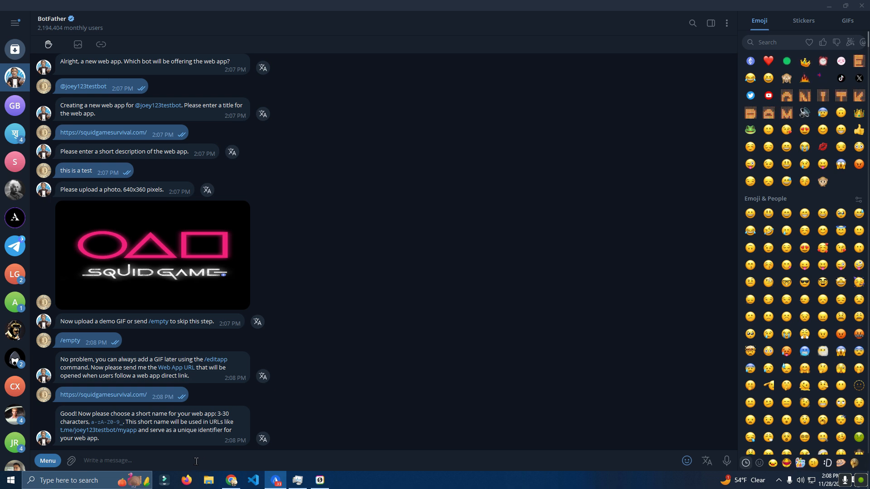
text(my g)
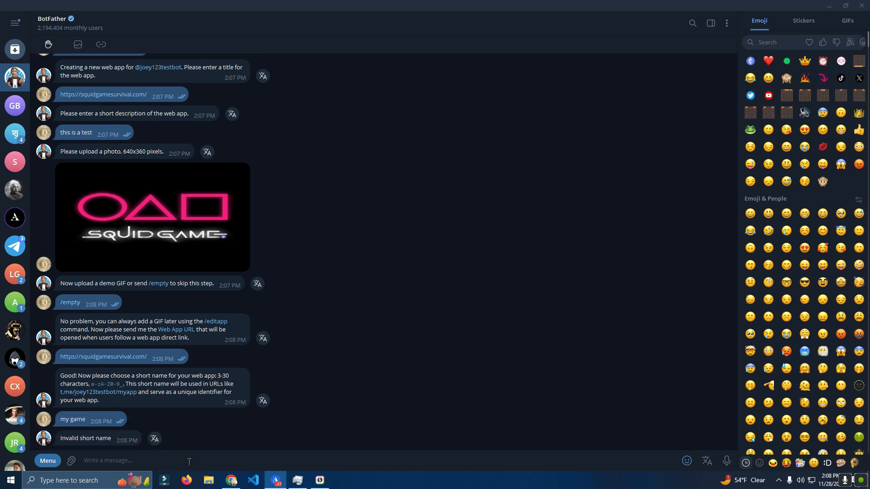
text(mygam)
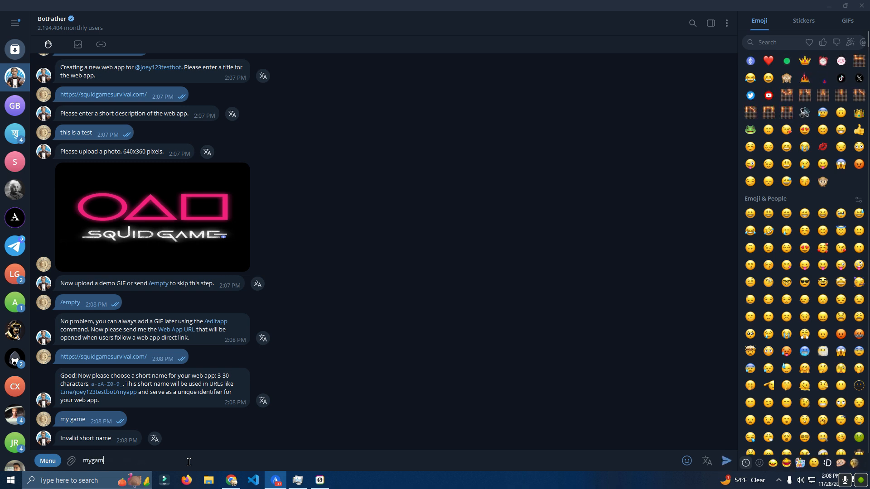
text(joe)
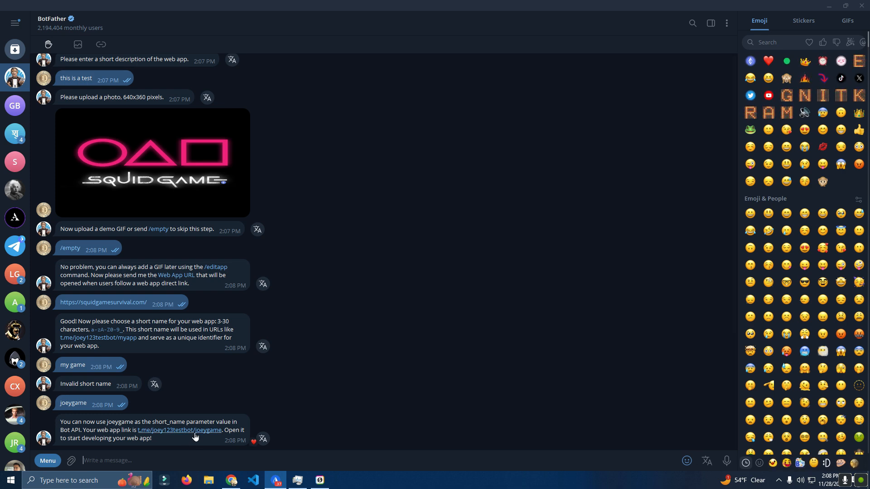
Step: Open the new t.me web app link, confirm the launch, then close the game
click(180, 430)
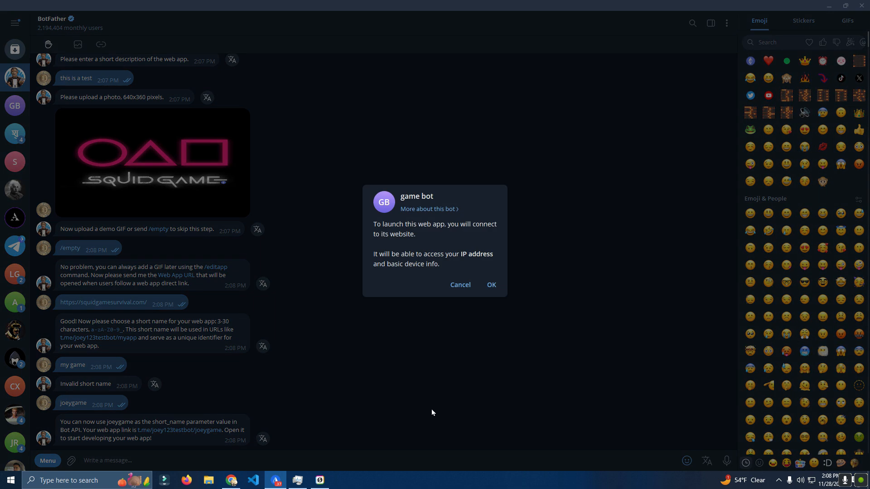
click(490, 284)
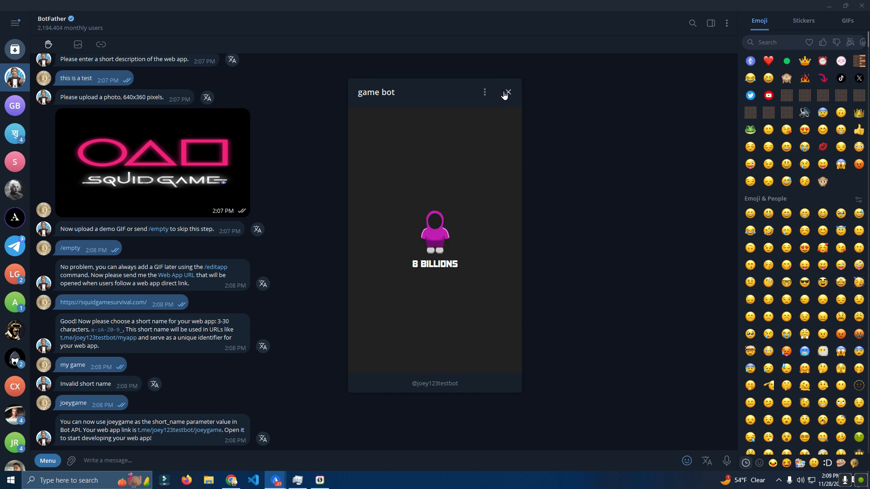
click(507, 92)
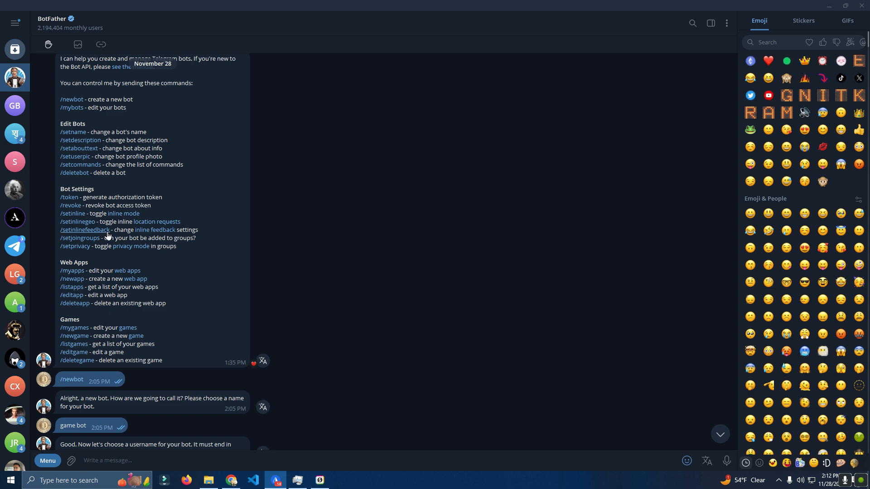
scroll(up, 3)
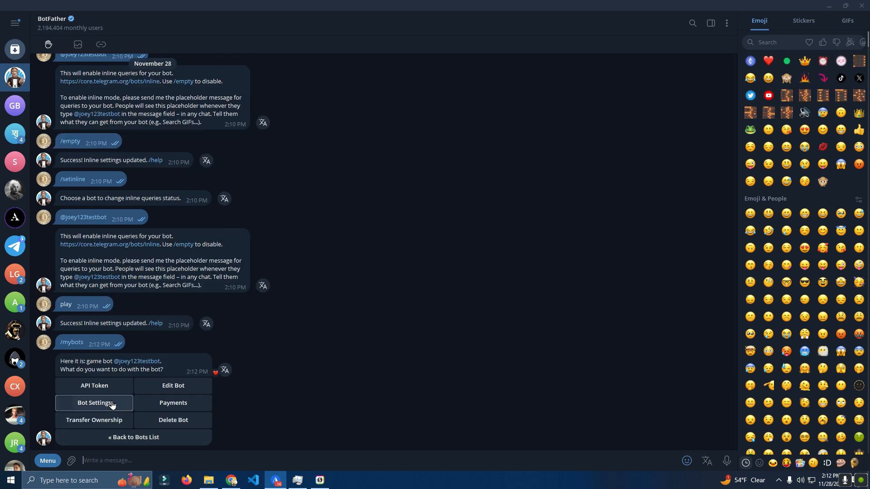
click(94, 403)
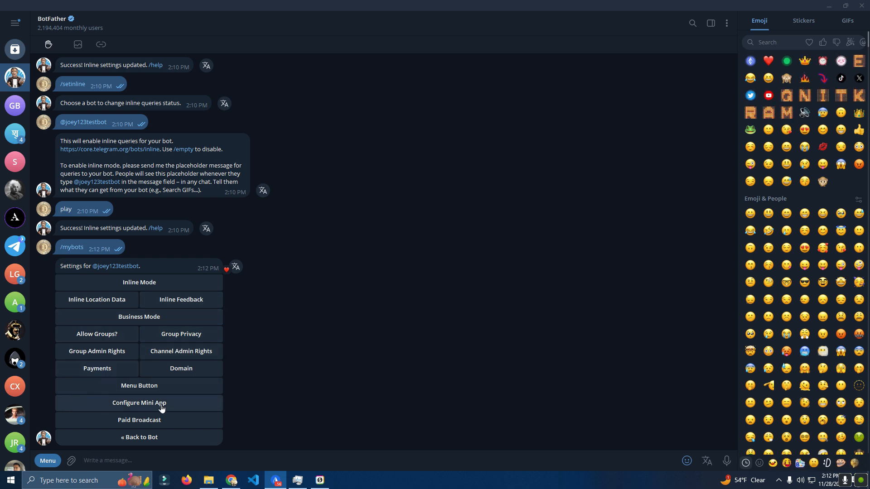
click(138, 402)
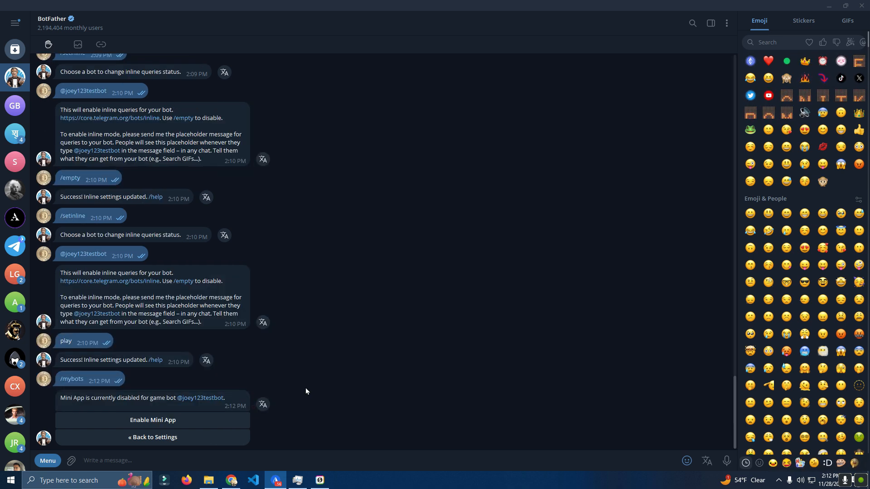
click(152, 420)
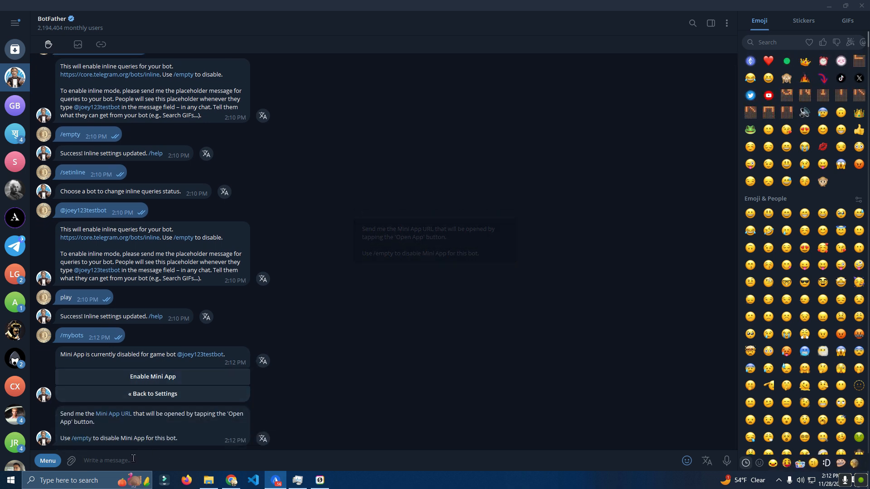
text(https://squidgamesurvival.com/)
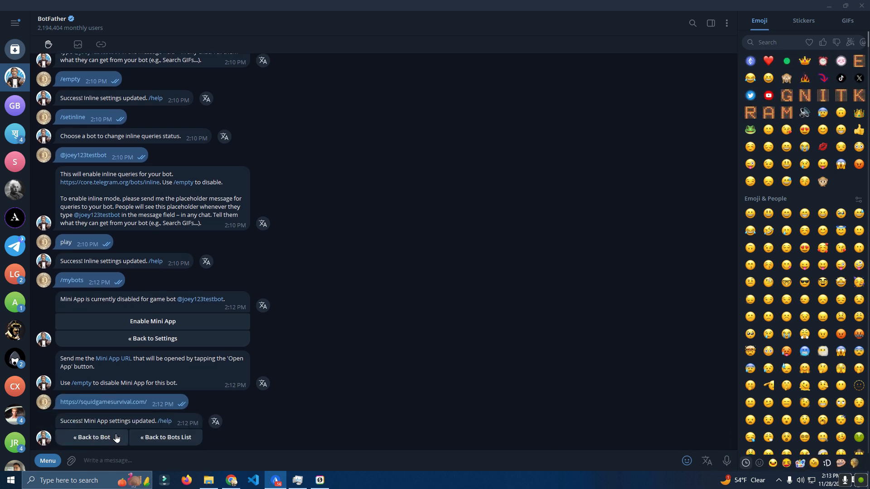
mouse_move(165, 358)
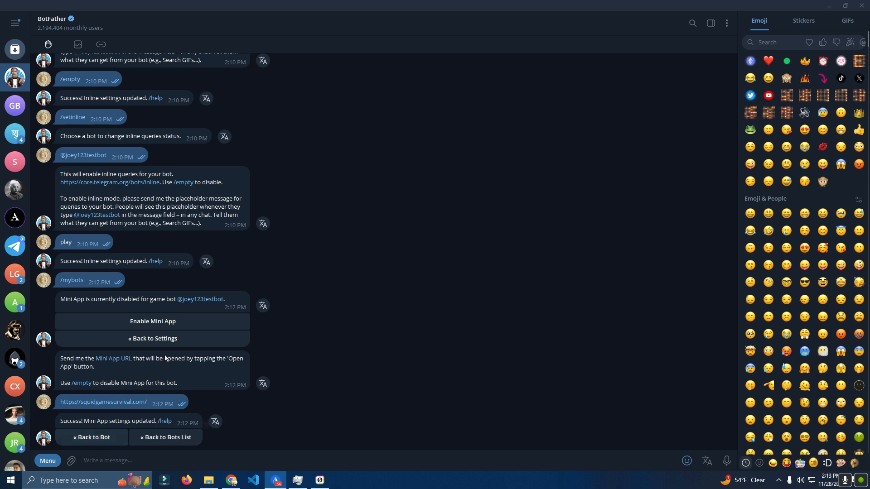
click(152, 339)
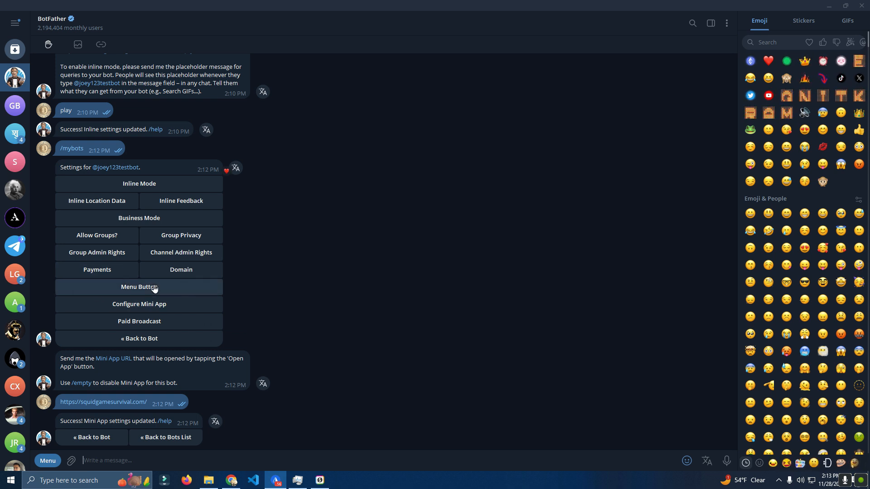
Step: Point game bot's menu button at the Survival Game site, titled 'Play 🚀'
click(139, 287)
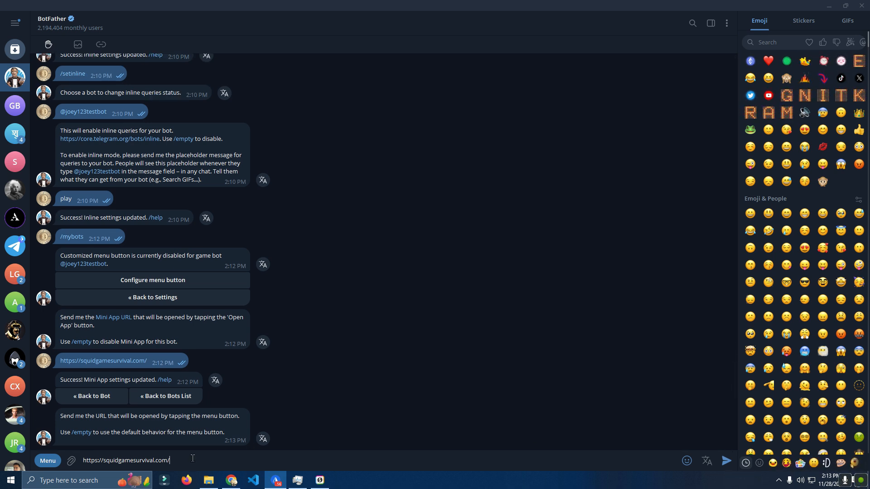
mouse_move(707, 461)
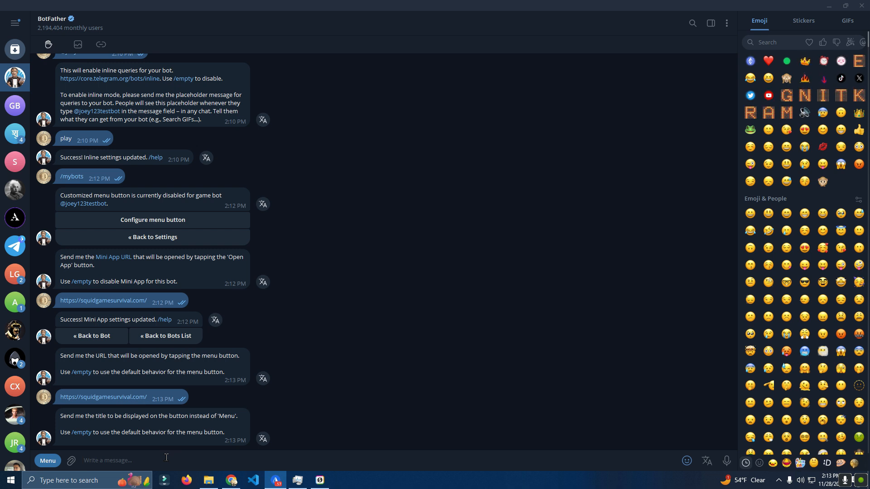
text(Pla)
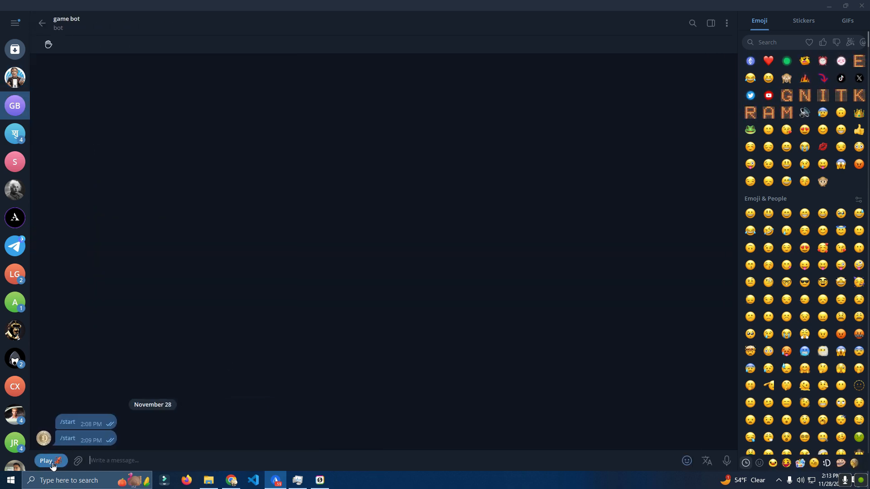
Step: Try the Play mini app and Open App, then scroll BotFather to the joeygame link
click(46, 461)
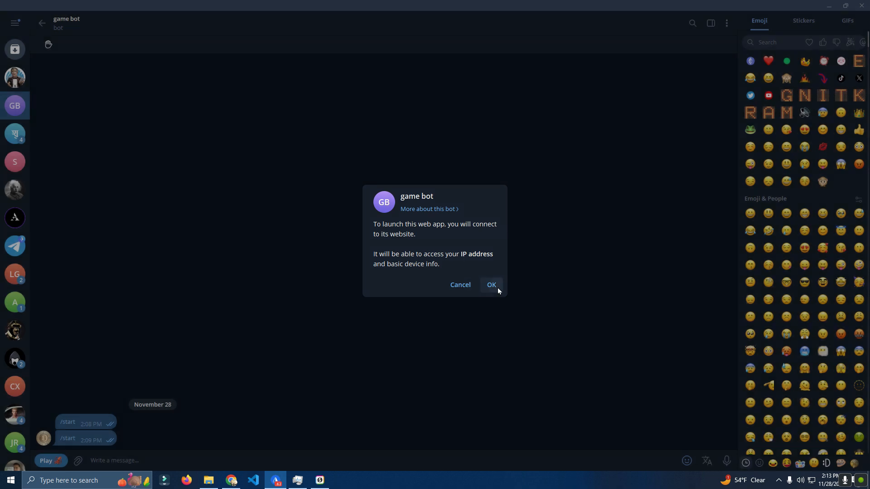
click(490, 285)
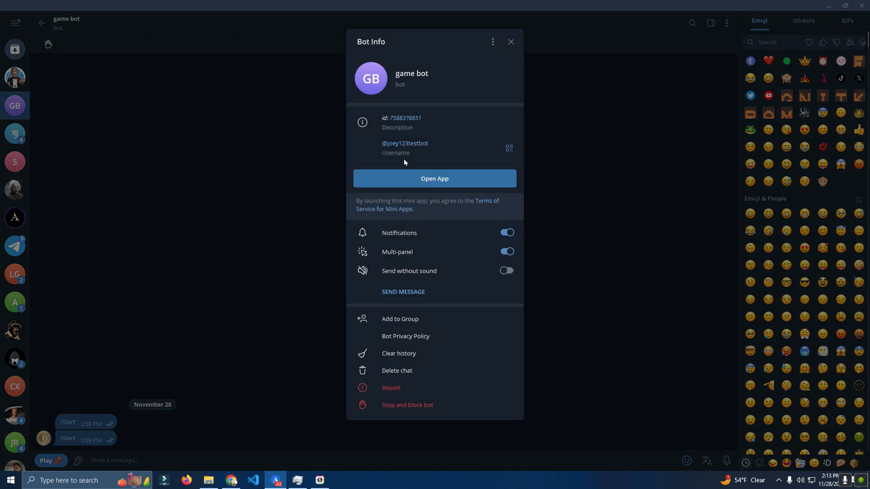
mouse_move(269, 84)
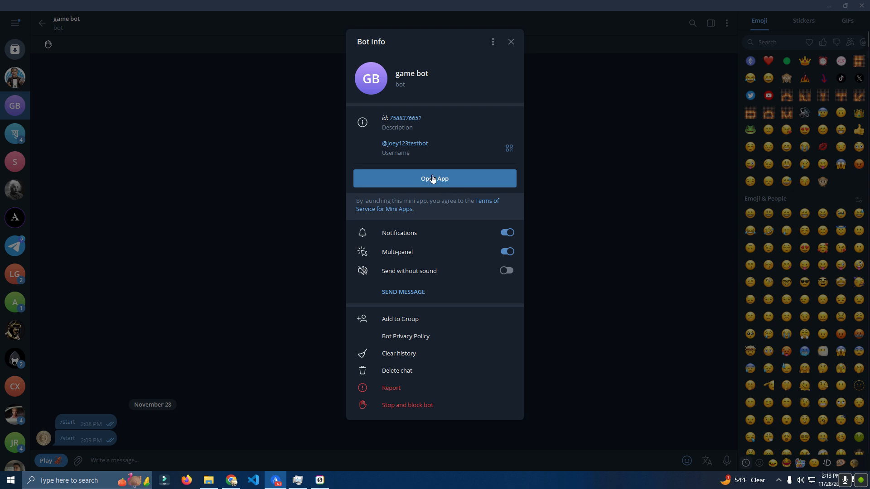
click(434, 178)
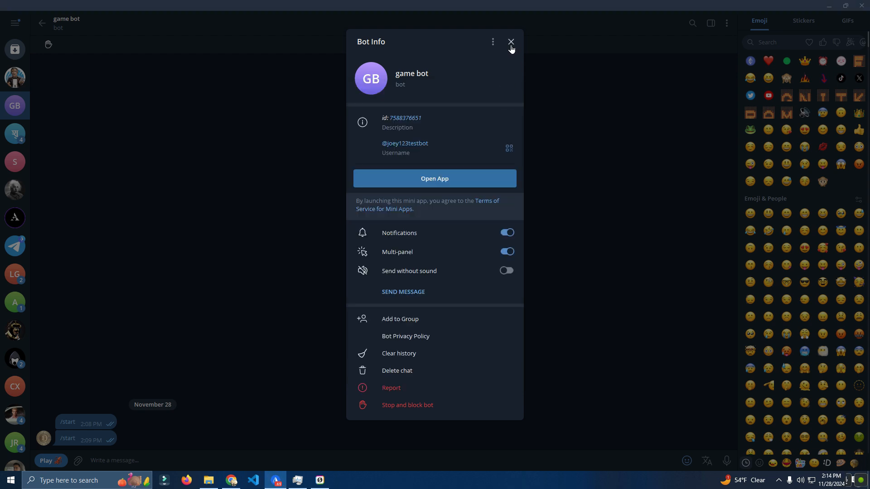
click(510, 42)
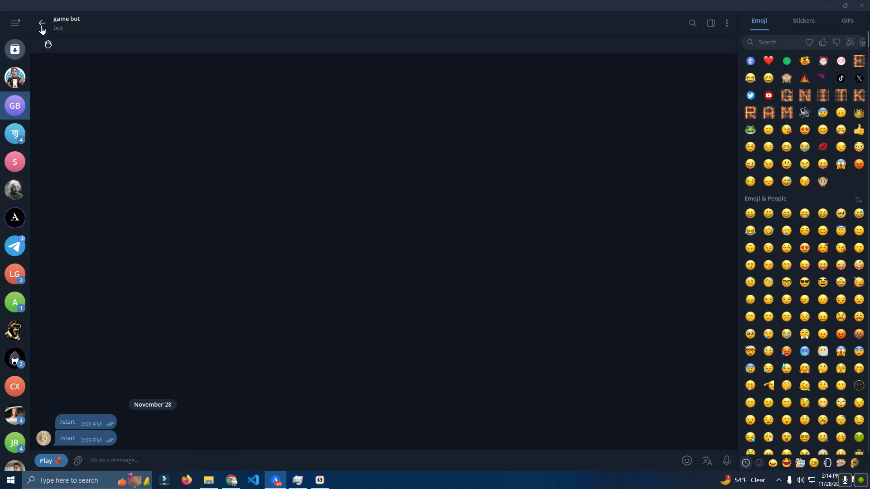
click(15, 77)
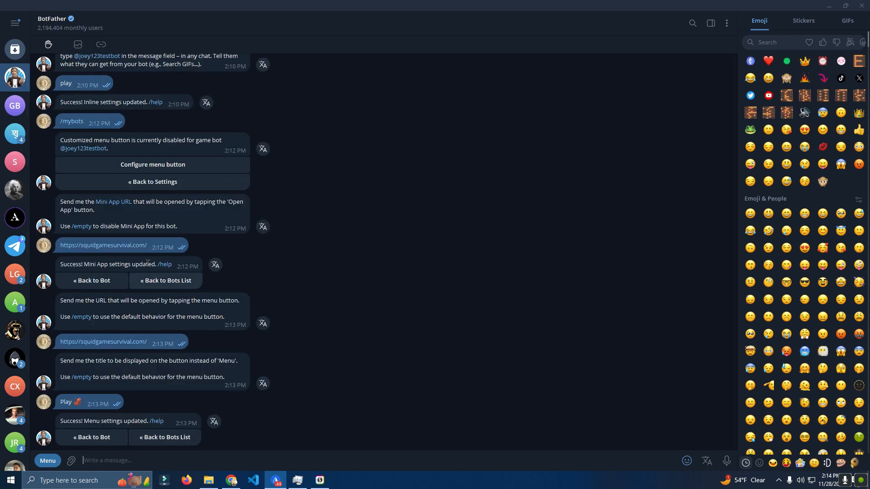
scroll(down, 3)
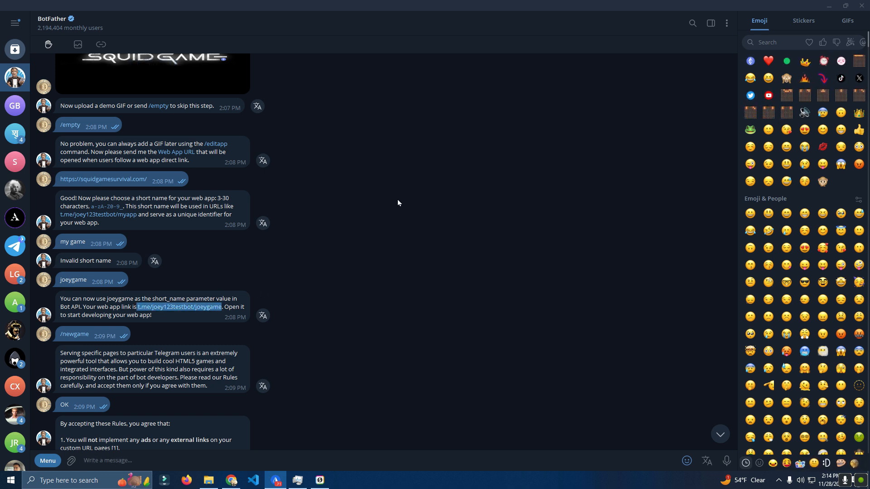
Step: In the game bot chat, view the bot's info, then send t.me/joey123testbot/joeygame
click(14, 106)
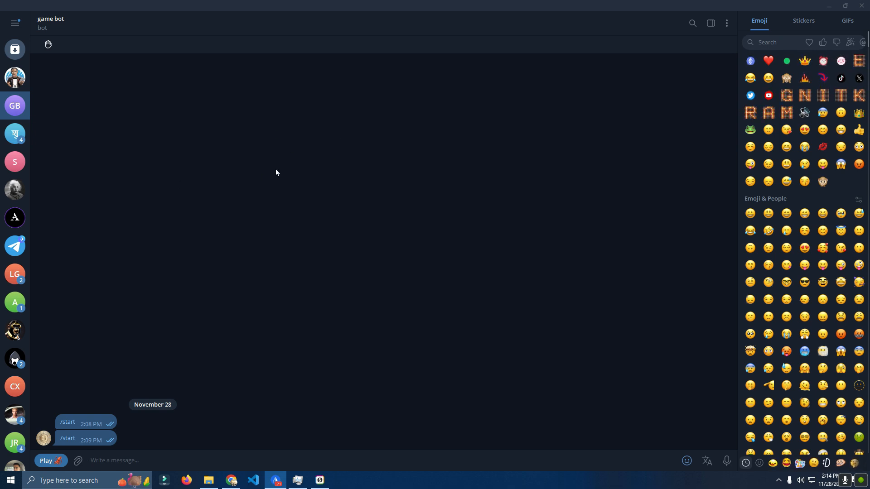
click(50, 22)
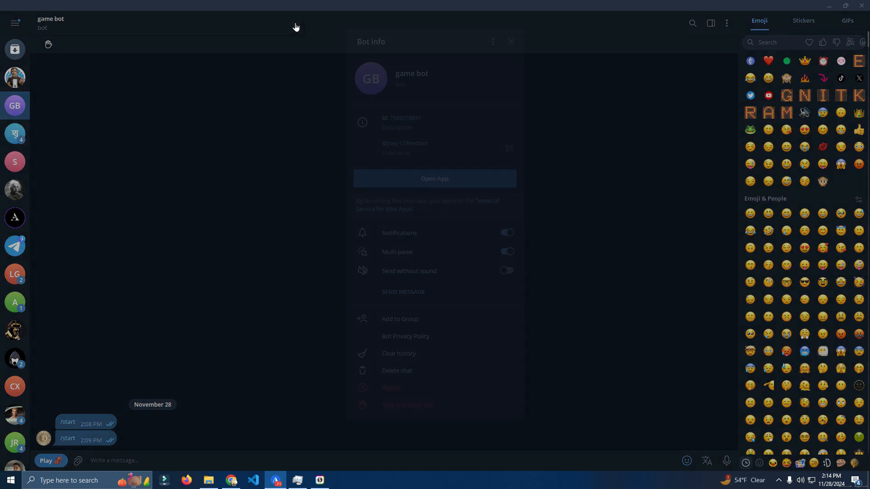
click(492, 42)
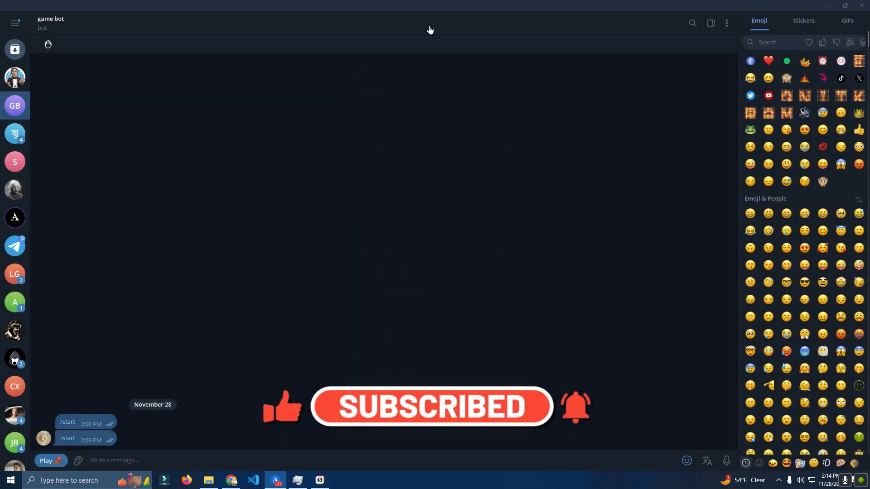
click(50, 23)
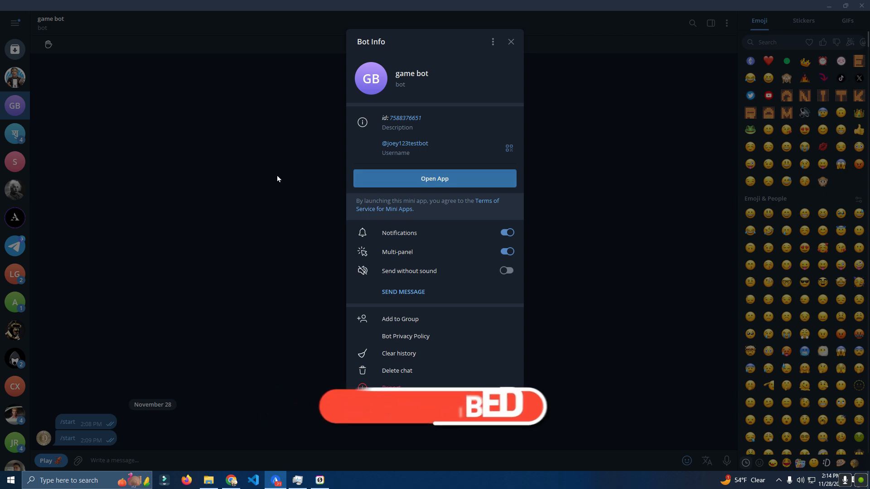
click(510, 42)
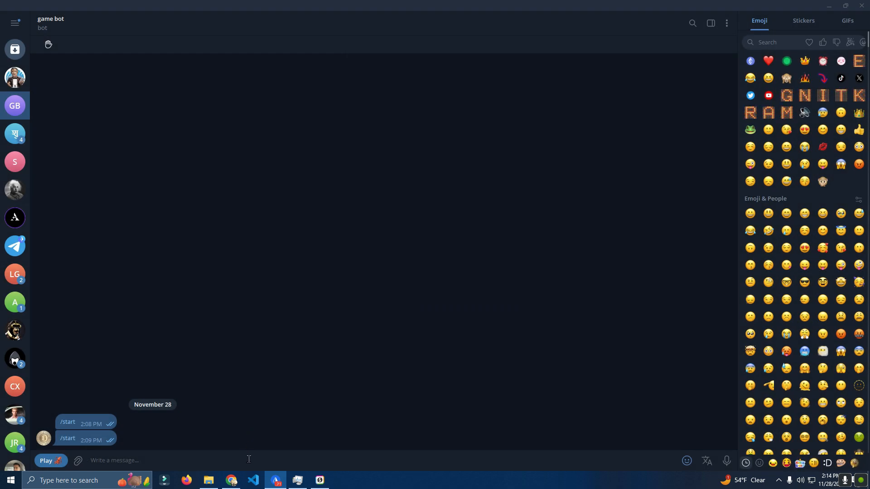
text(t.me/joey123testbot/joeygame)
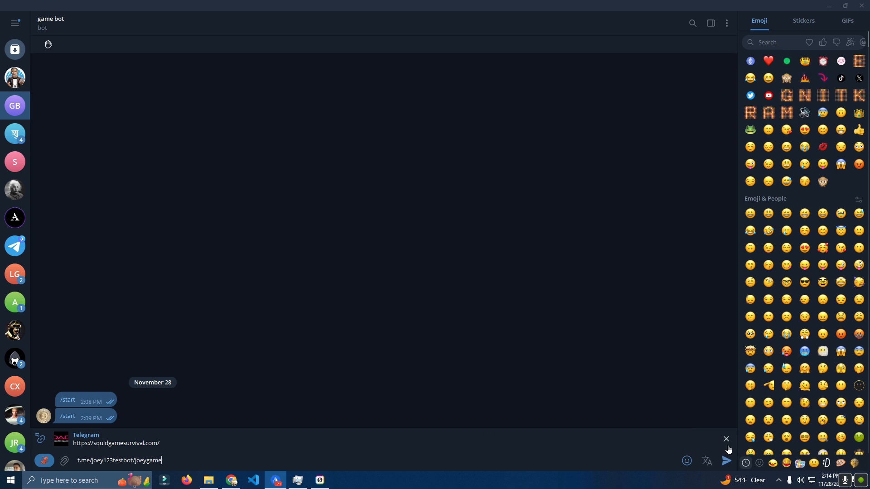
click(726, 461)
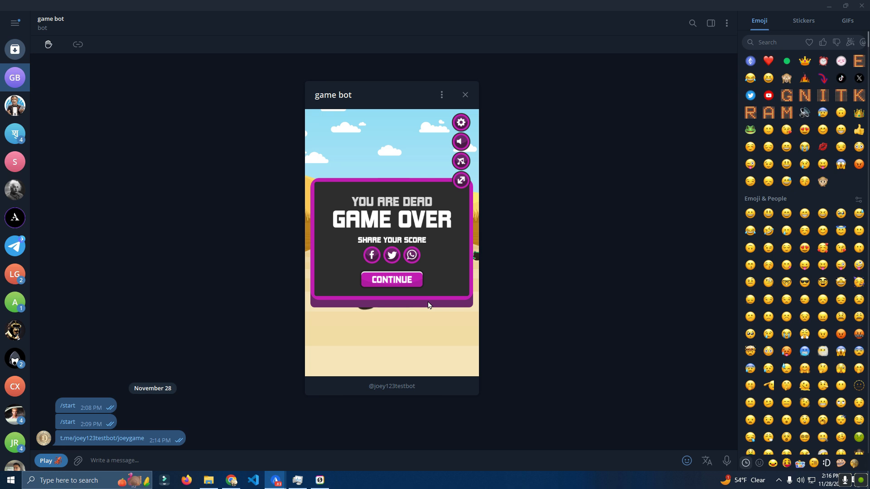
mouse_move(319, 404)
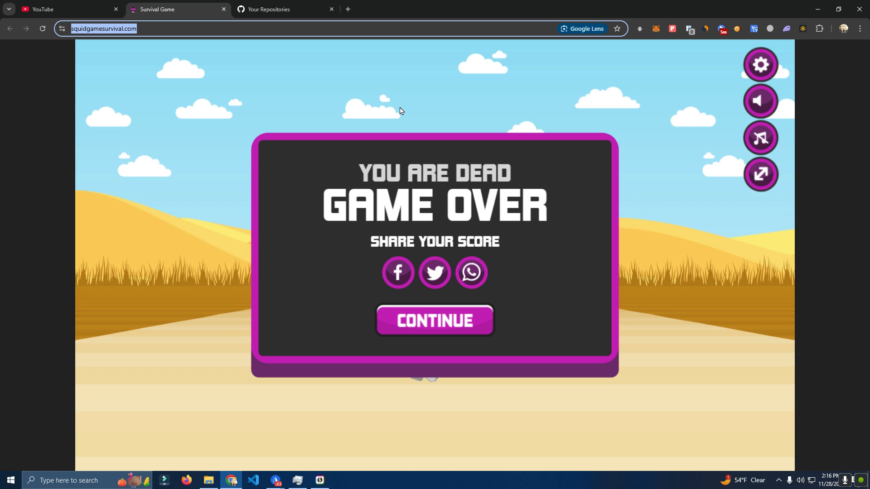
Step: Return to the 'Your Repositories' GitHub tab in Chrome
click(272, 9)
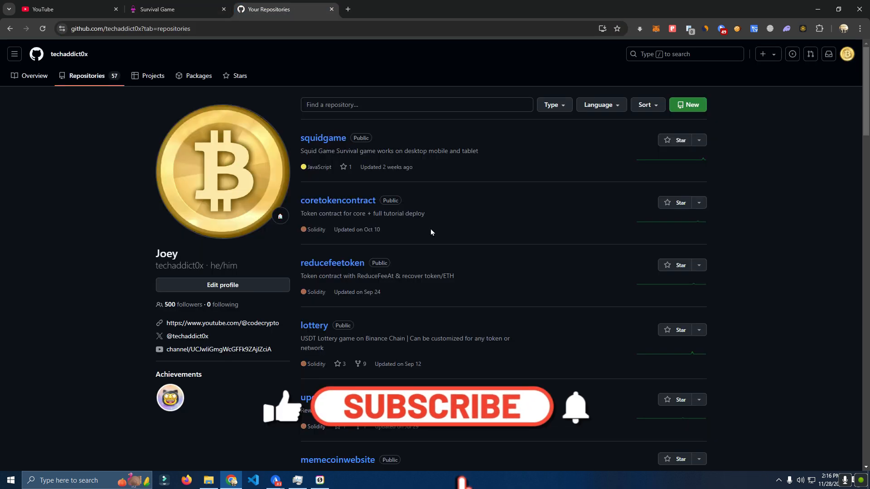